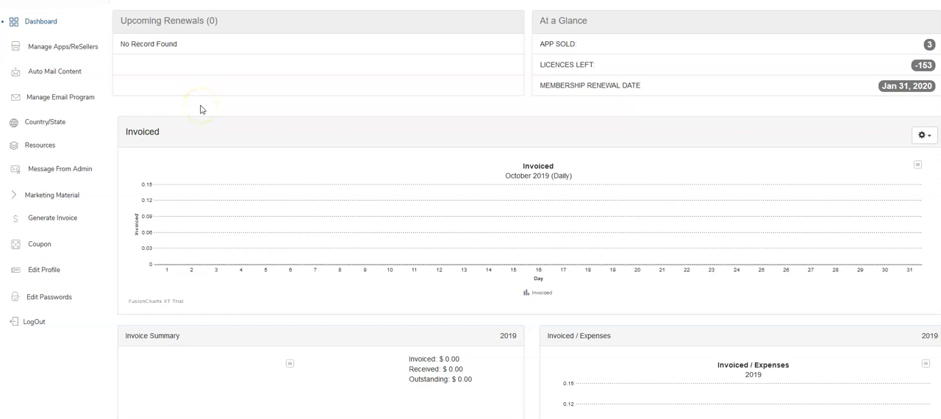
pyautogui.moveTo(232, 73)
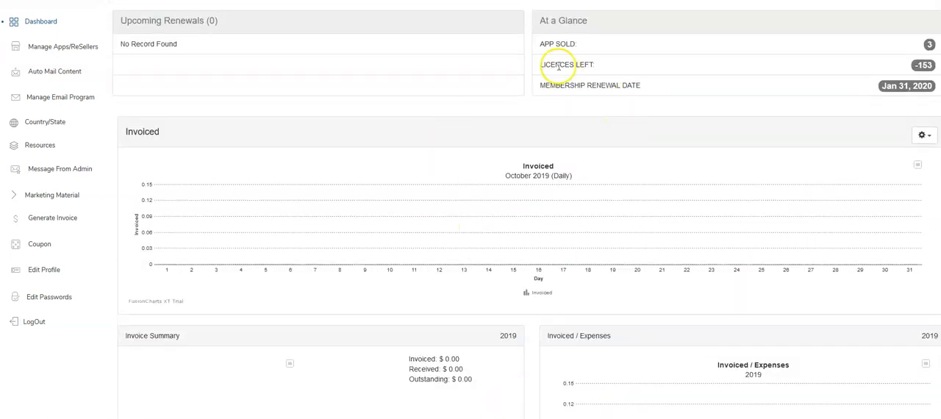
pyautogui.moveTo(421, 161)
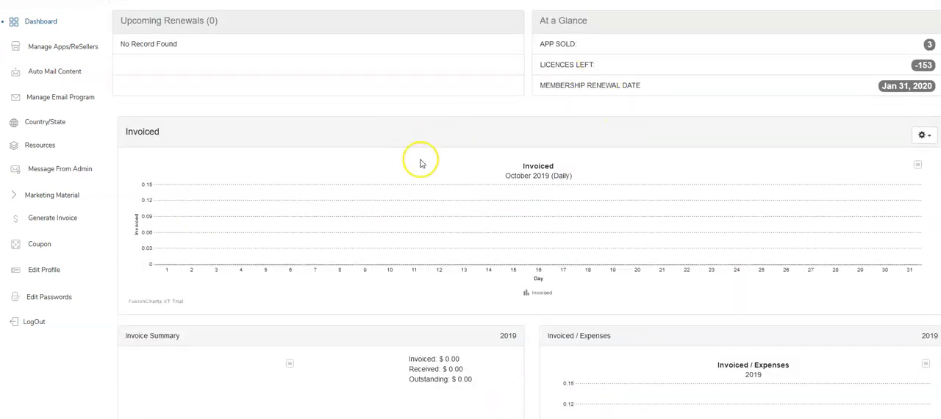
# Step: Reach the Generate Invoice settings and scroll down to the Mail Send Invoice email editor
pyautogui.scroll(-3)
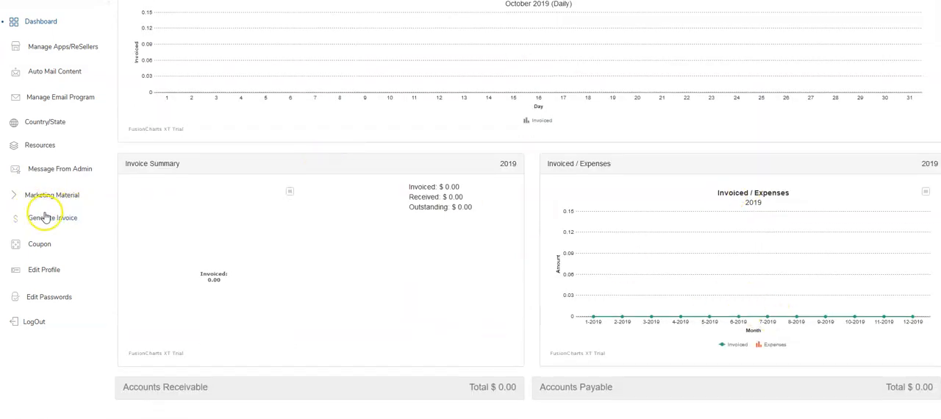
pyautogui.click(51, 218)
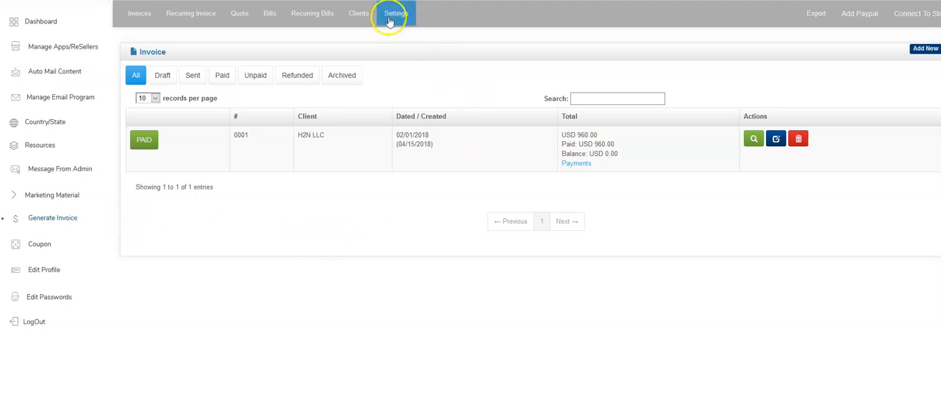
pyautogui.click(394, 13)
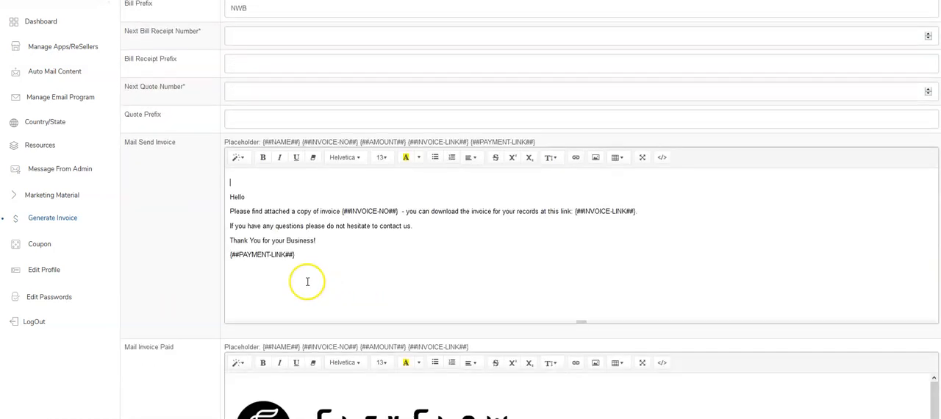
pyautogui.scroll(-3)
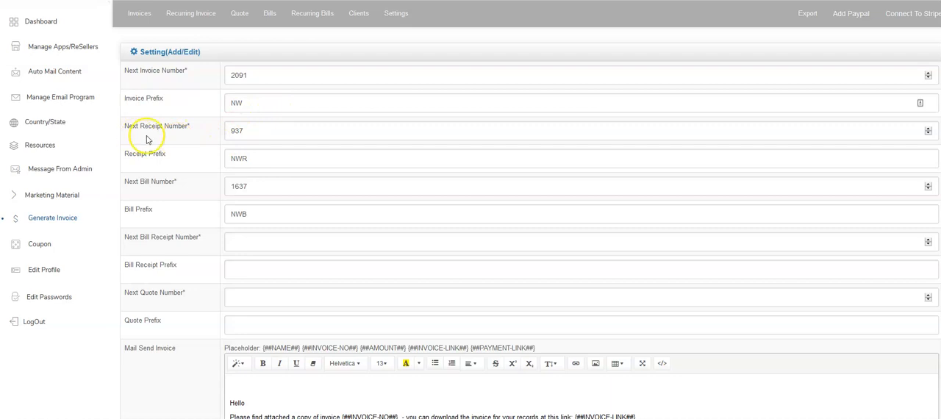
pyautogui.moveTo(226, 206)
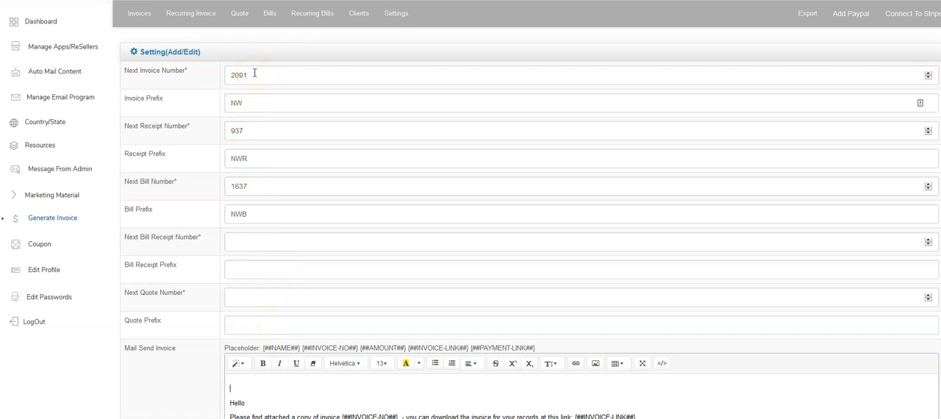
pyautogui.scroll(-3)
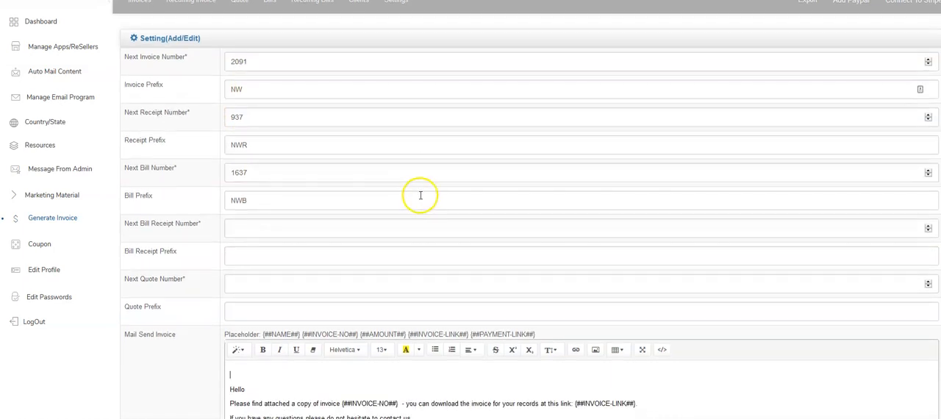
pyautogui.scroll(-3)
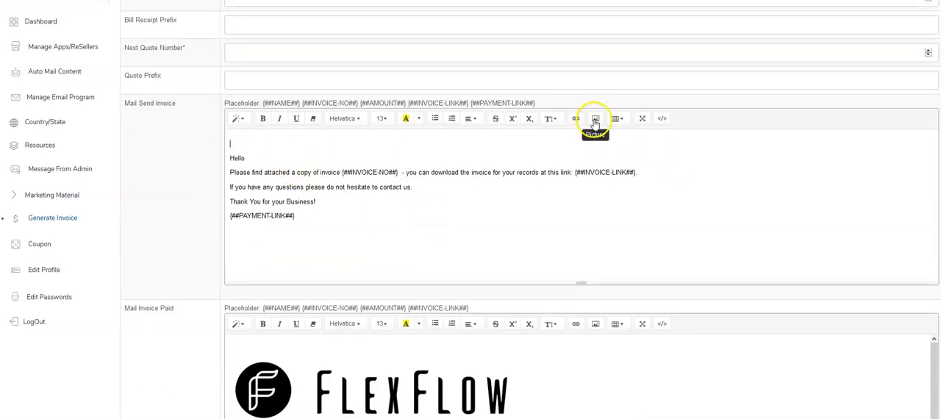
# Step: Bring up the Insert Image dialog from the Mail Send Invoice editor's Picture button, dismissing it once
pyautogui.click(594, 117)
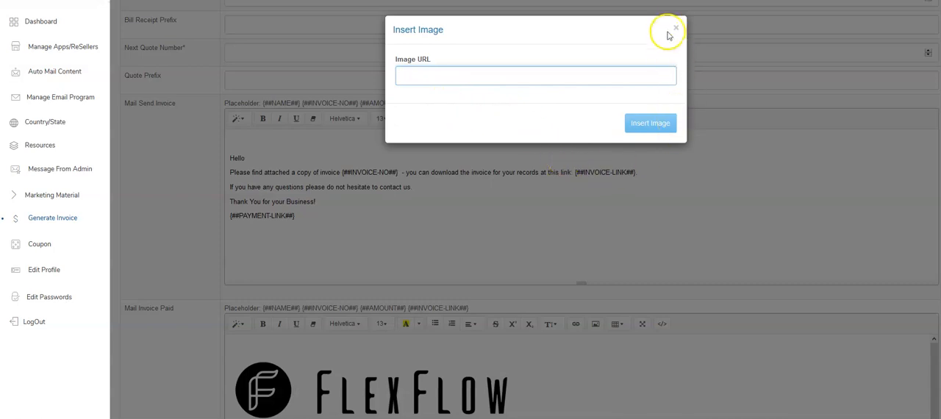
pyautogui.click(672, 27)
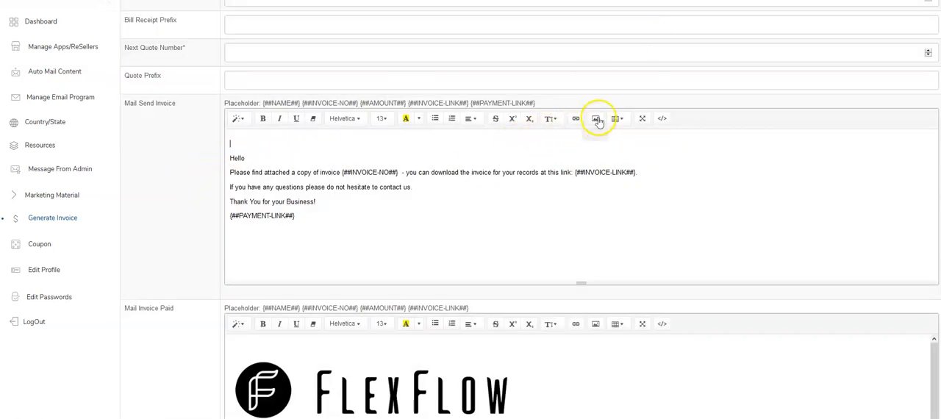
pyautogui.click(596, 117)
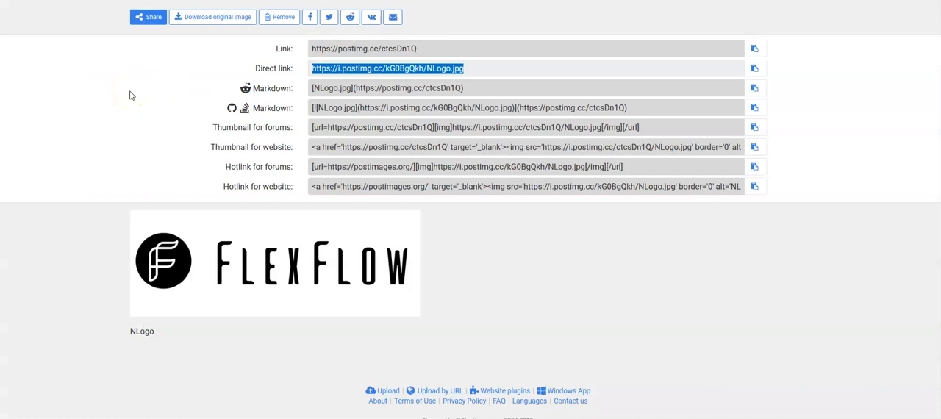
pyautogui.moveTo(609, 47)
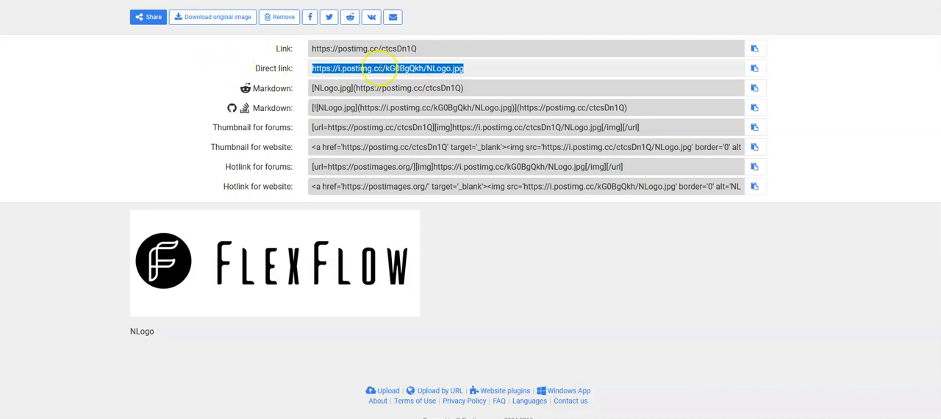
# Step: Copy the direct link of the uploaded FlexFlow logo on the Postimages result page
pyautogui.rightClick(371, 67)
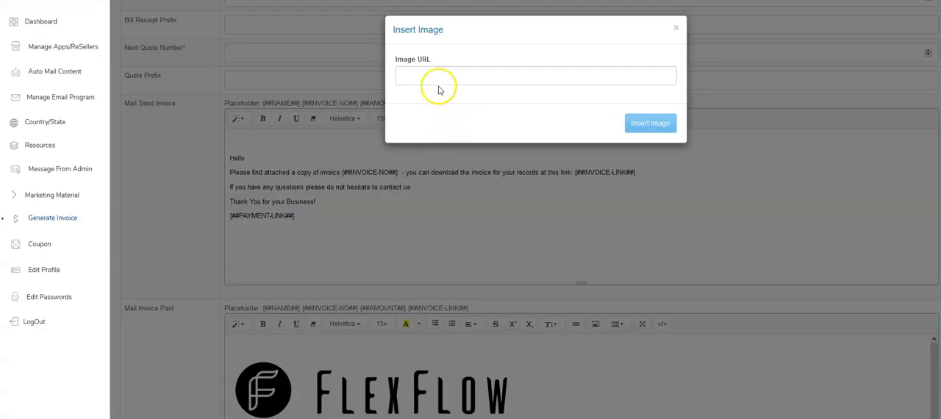
pyautogui.write('https://i.postimg.cc/kG0BgQkh/NLogo.jpg')
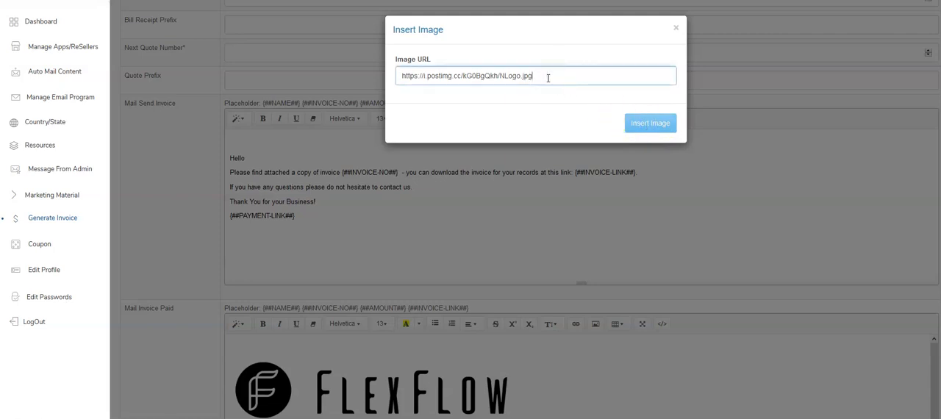
pyautogui.moveTo(552, 96)
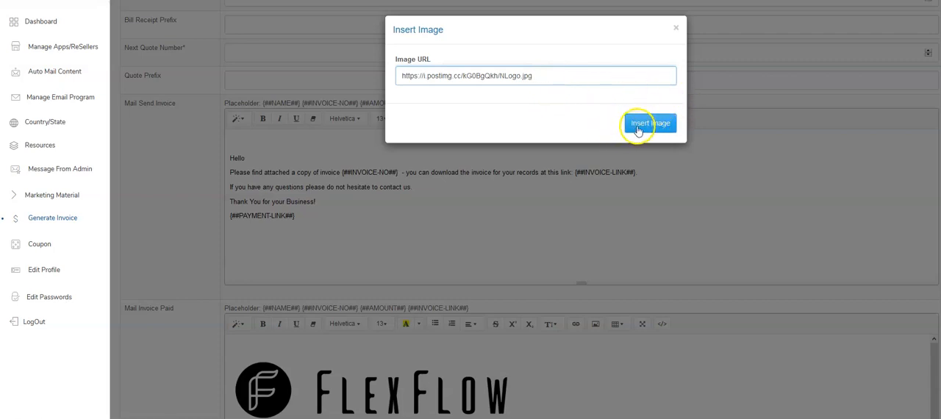
pyautogui.click(650, 123)
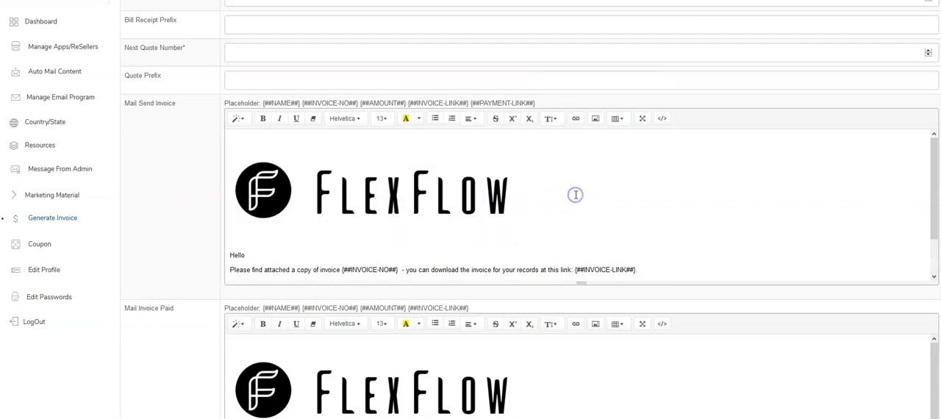
# Step: Scroll past the Invoice Paid, Receipt and quote templates down to the sender name field
pyautogui.scroll(-3)
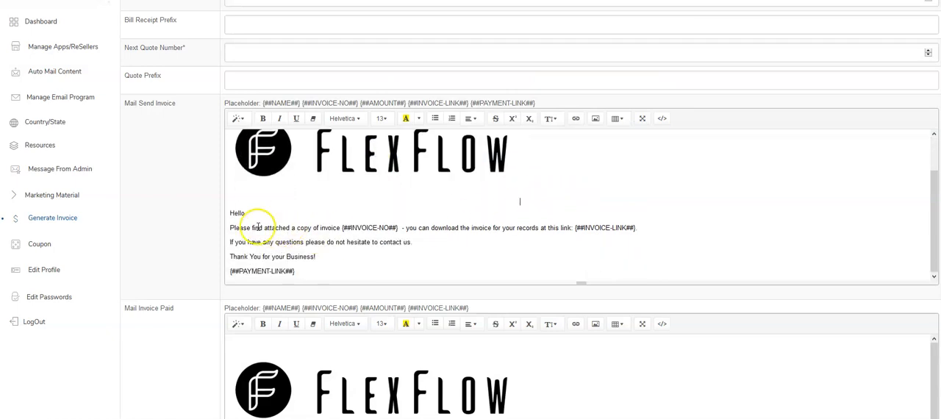
pyautogui.scroll(-3)
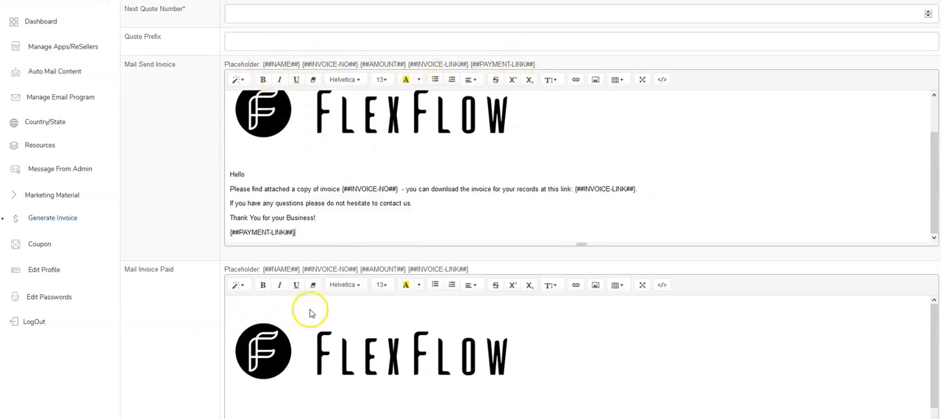
pyautogui.scroll(-3)
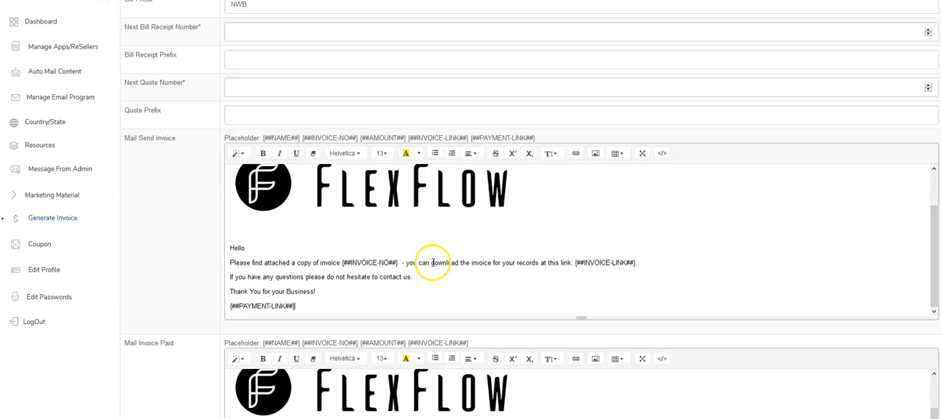
pyautogui.scroll(-3)
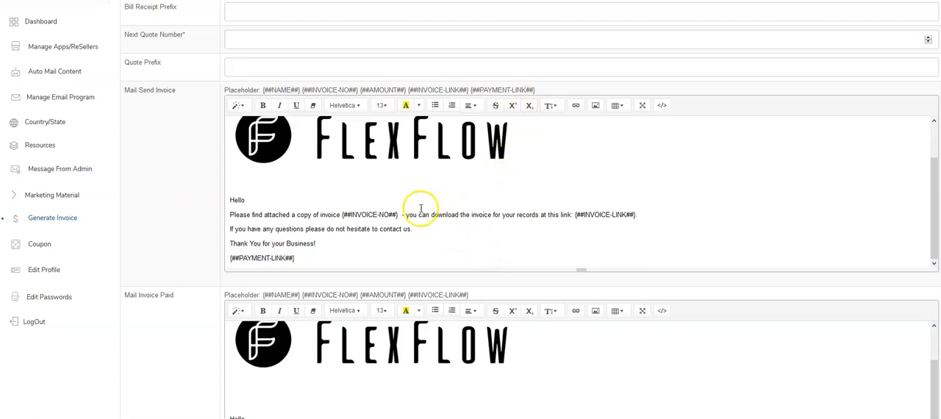
pyautogui.scroll(-3)
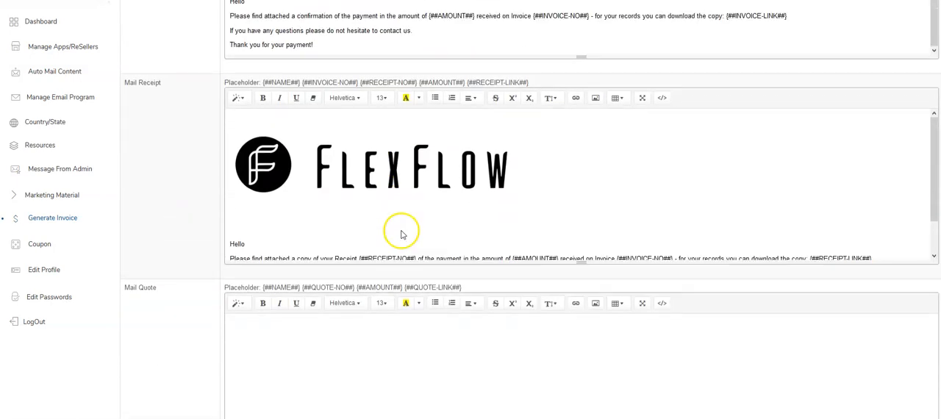
pyautogui.scroll(-3)
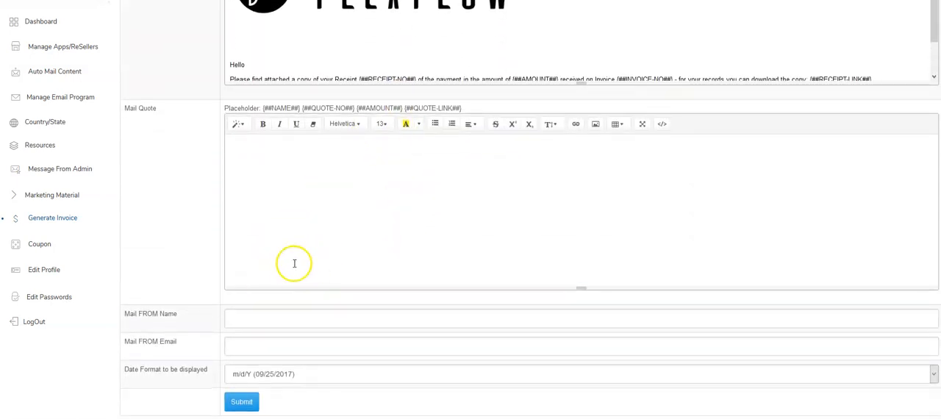
pyautogui.moveTo(232, 319)
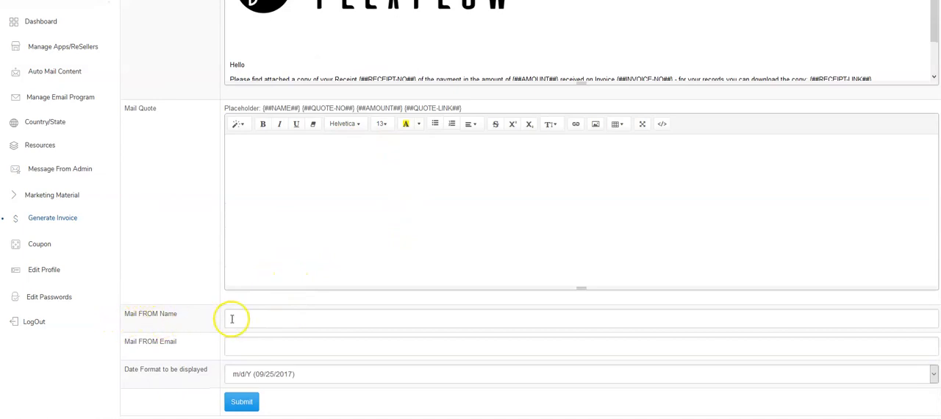
pyautogui.click(252, 318)
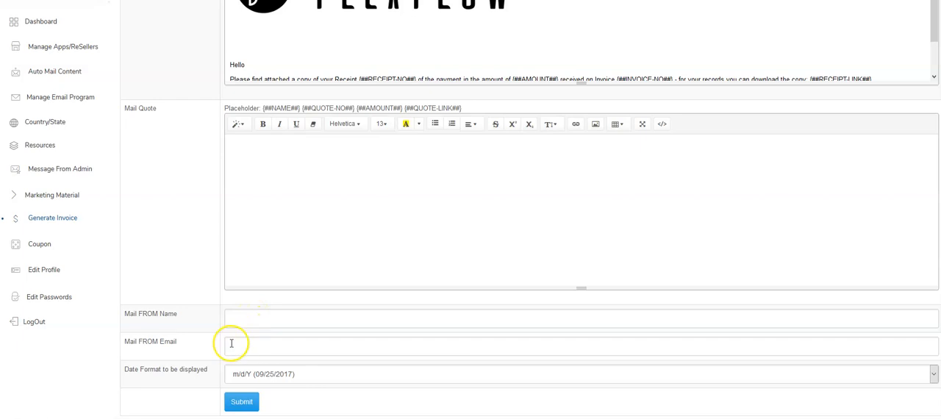
pyautogui.moveTo(250, 352)
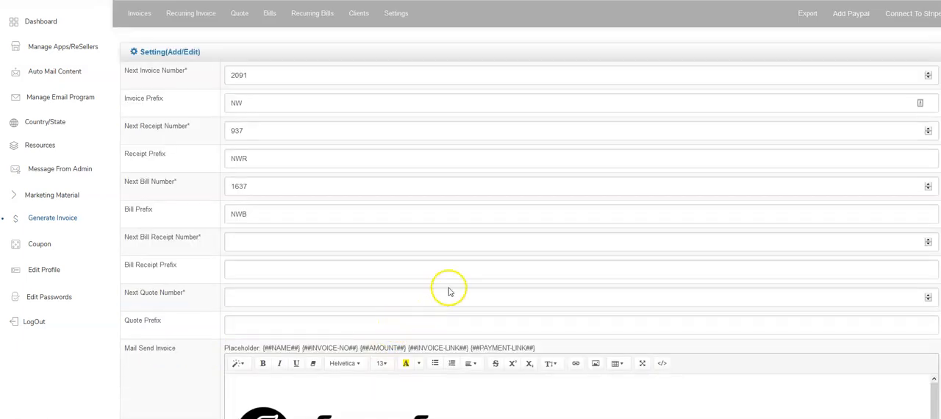
pyautogui.moveTo(911, 22)
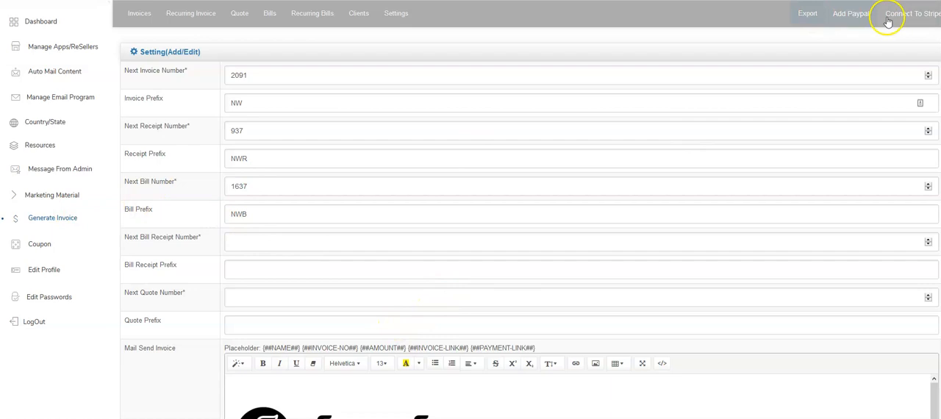
pyautogui.click(858, 13)
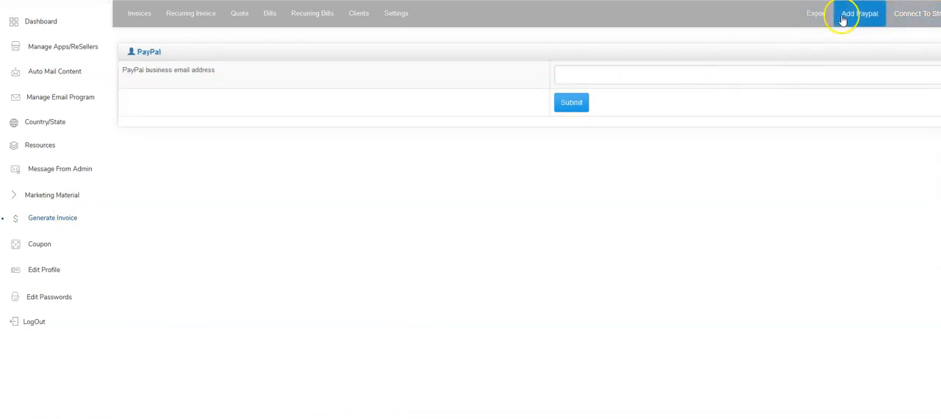
pyautogui.moveTo(536, 88)
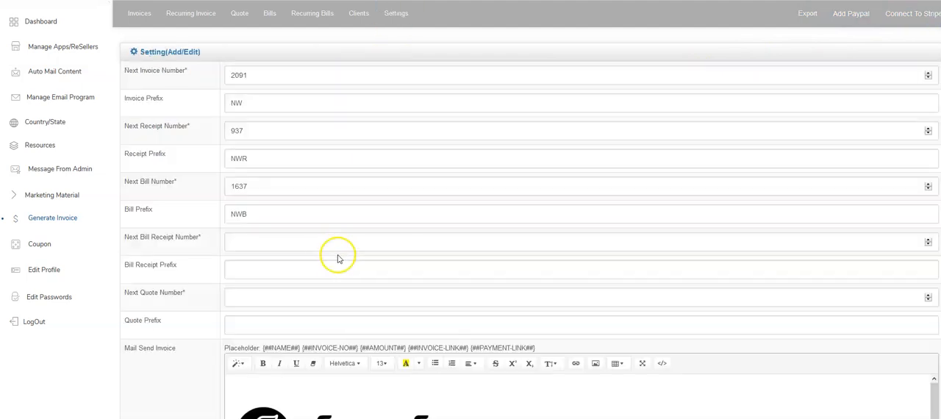
pyautogui.scroll(-3)
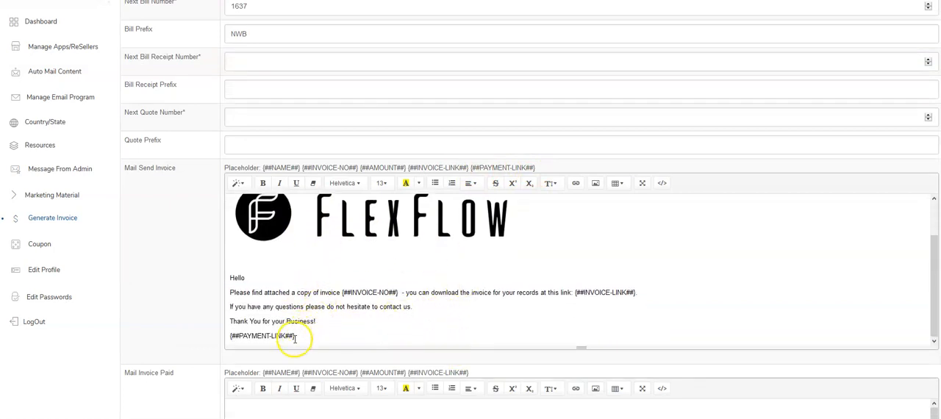
pyautogui.doubleClick(261, 337)
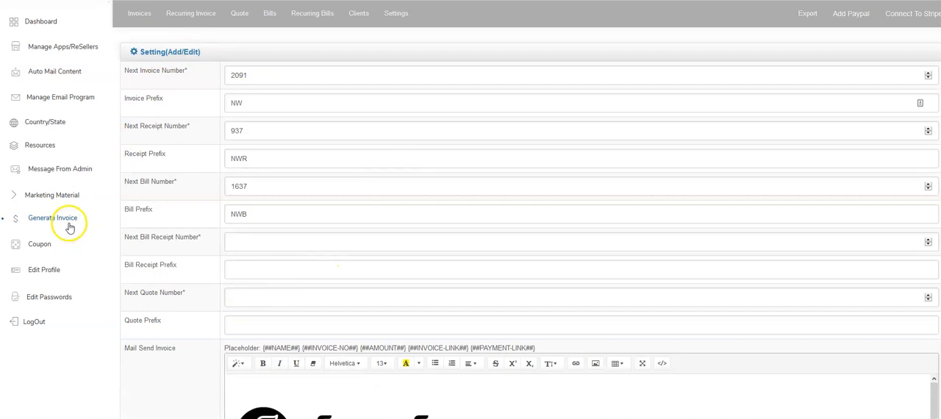
pyautogui.moveTo(229, 18)
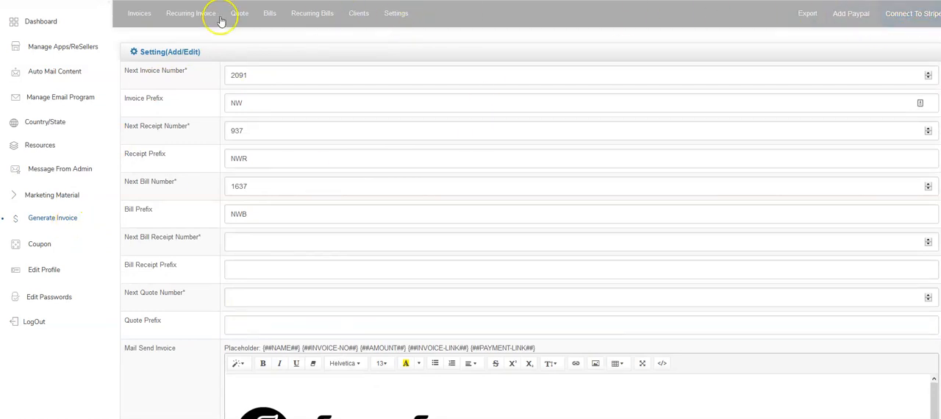
# Step: Start a new invoice for Demo Client and dismiss the empty email warning
pyautogui.click(135, 13)
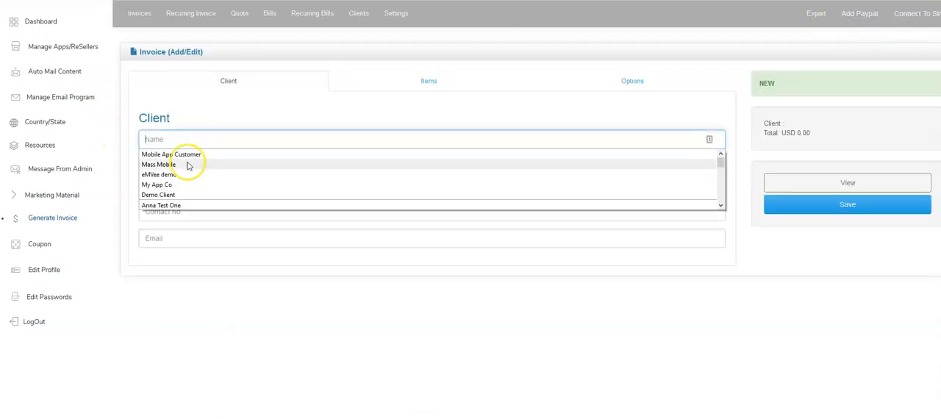
pyautogui.click(159, 194)
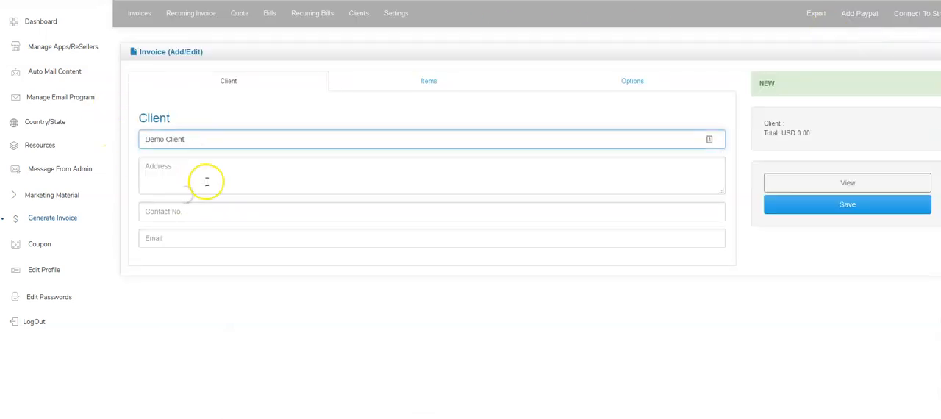
pyautogui.click(847, 204)
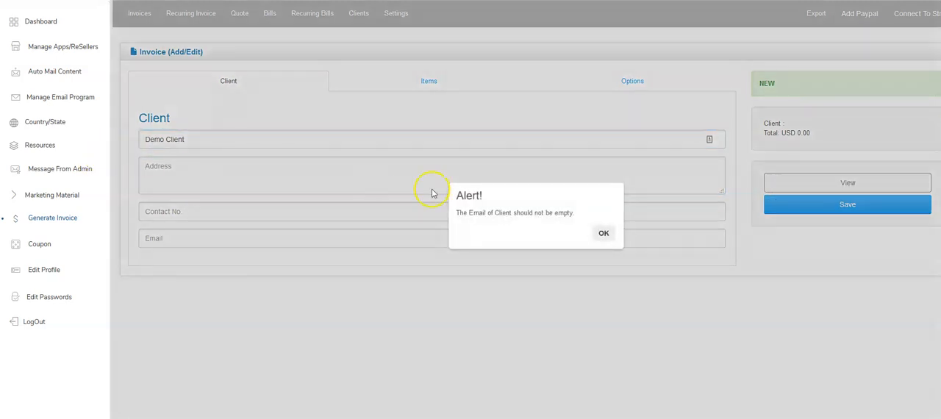
pyautogui.click(603, 232)
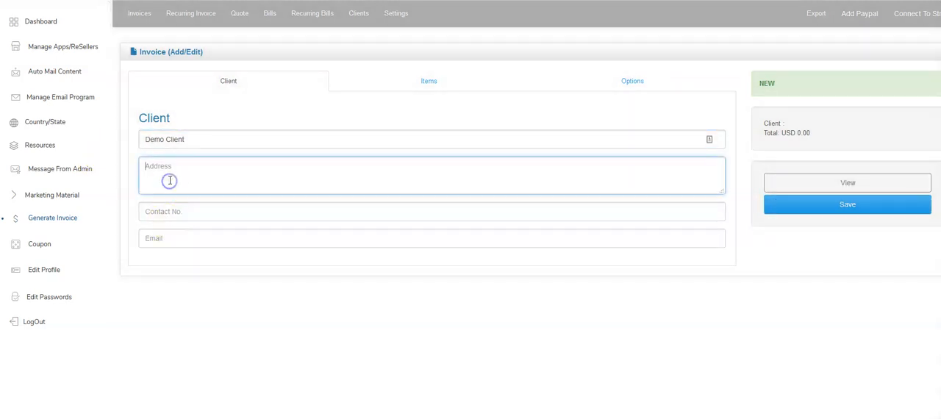
pyautogui.write('123')
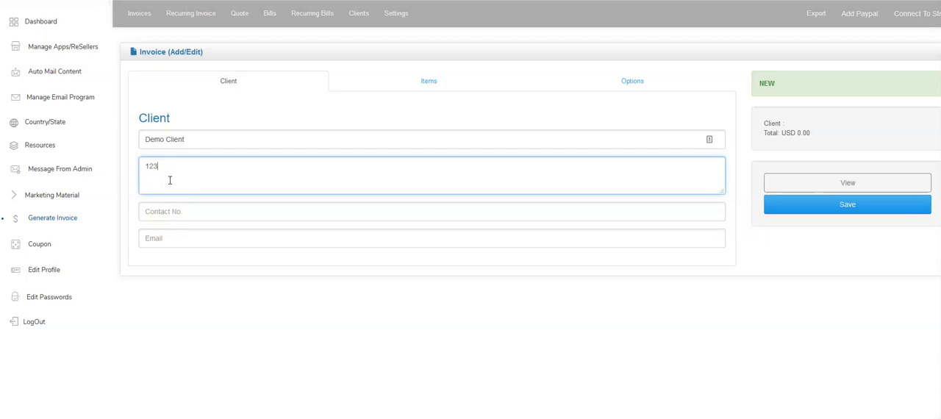
pyautogui.write('aNY sT')
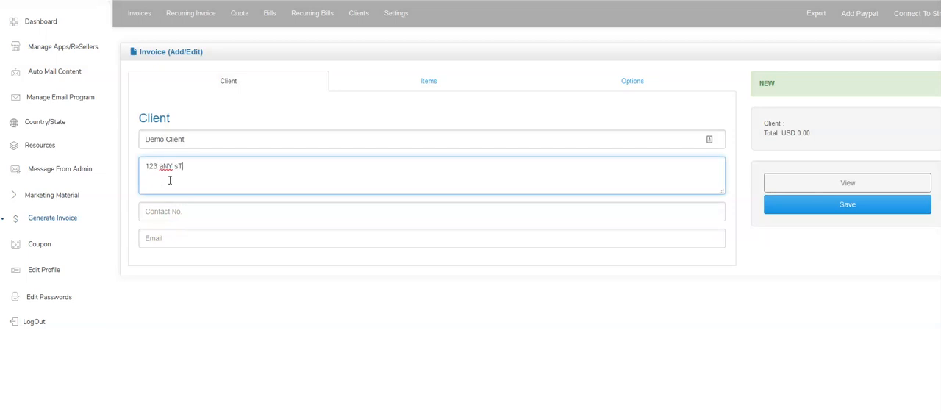
pyautogui.press('Backspace')
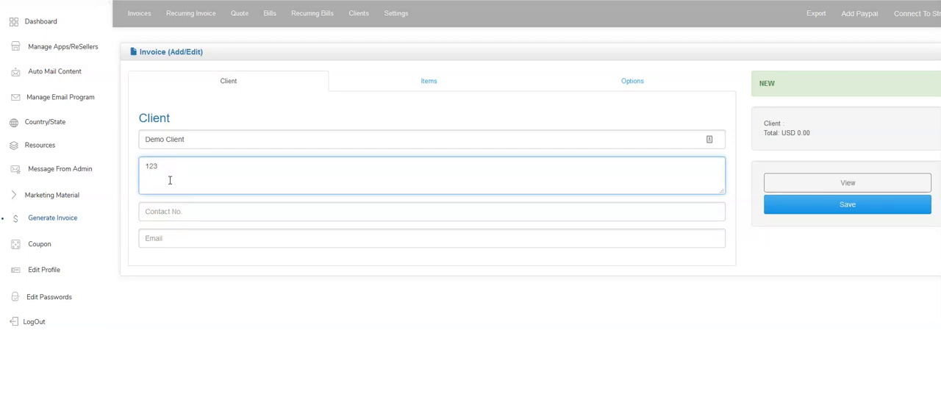
pyautogui.write('Any Street')
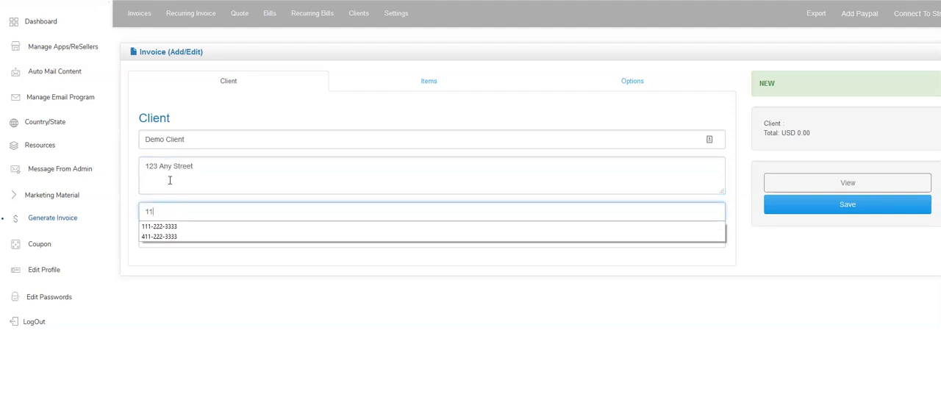
pyautogui.click(159, 226)
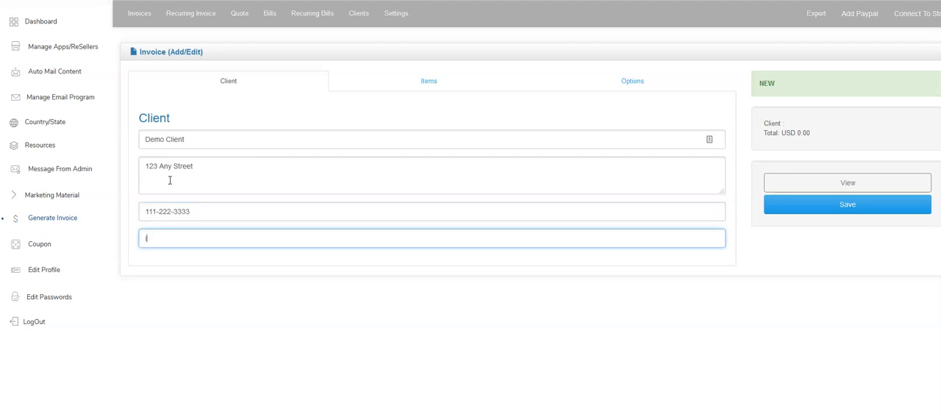
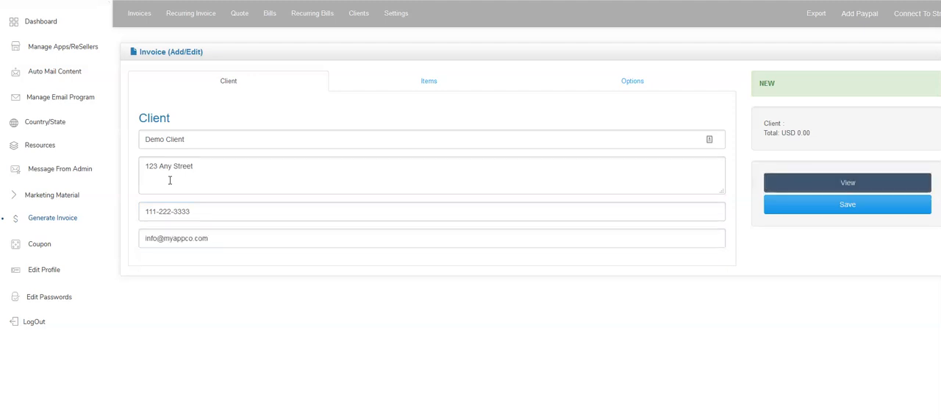
pyautogui.click(847, 204)
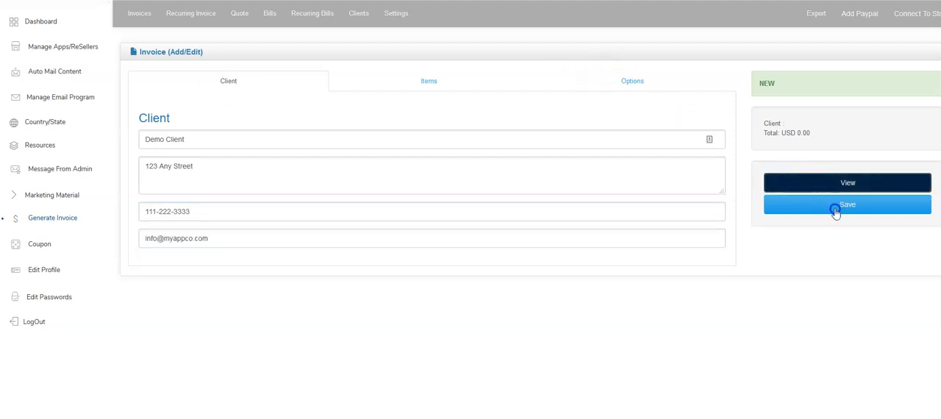
pyautogui.click(847, 204)
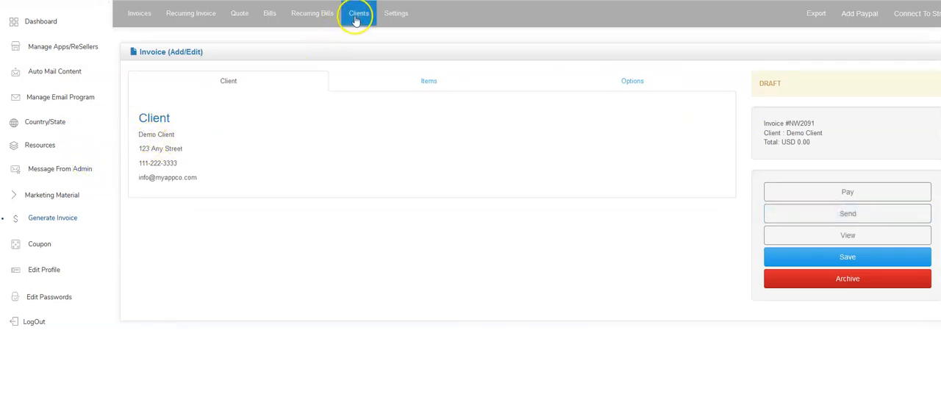
# Step: Add a Custom Mobile App line item at price 1500, quantity 1, and save the invoice
pyautogui.click(428, 81)
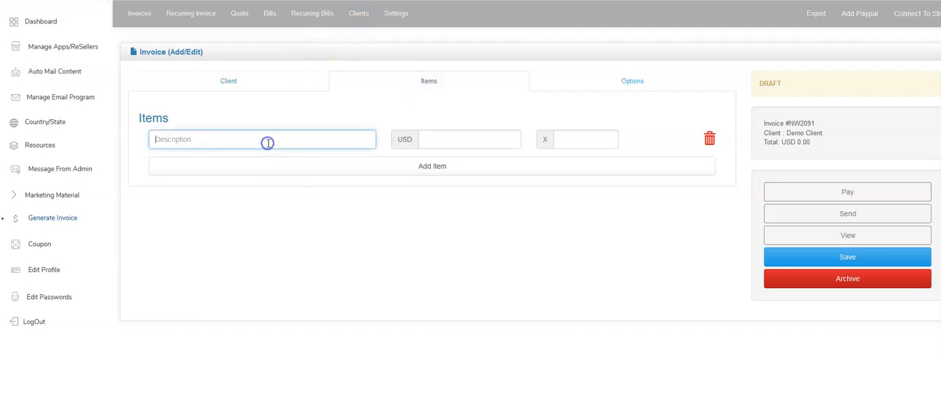
pyautogui.write('Mobile App')
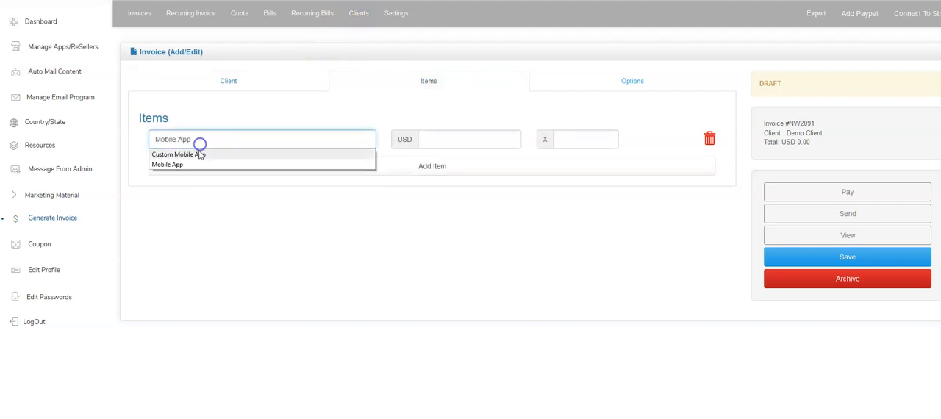
pyautogui.click(176, 154)
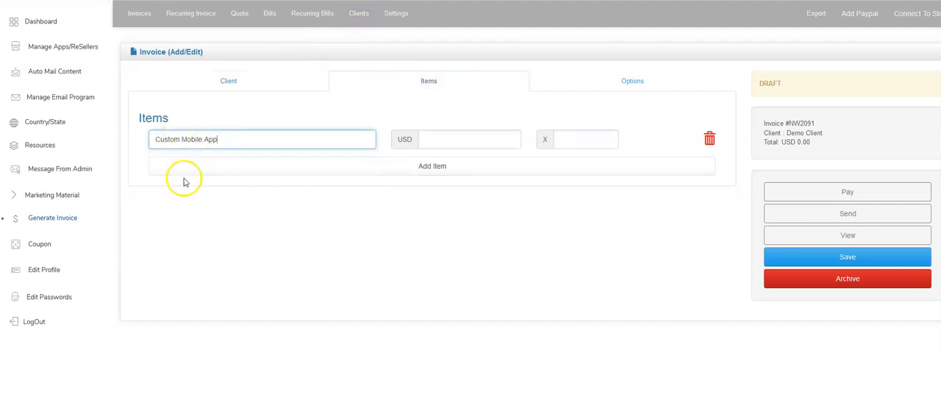
pyautogui.click(470, 138)
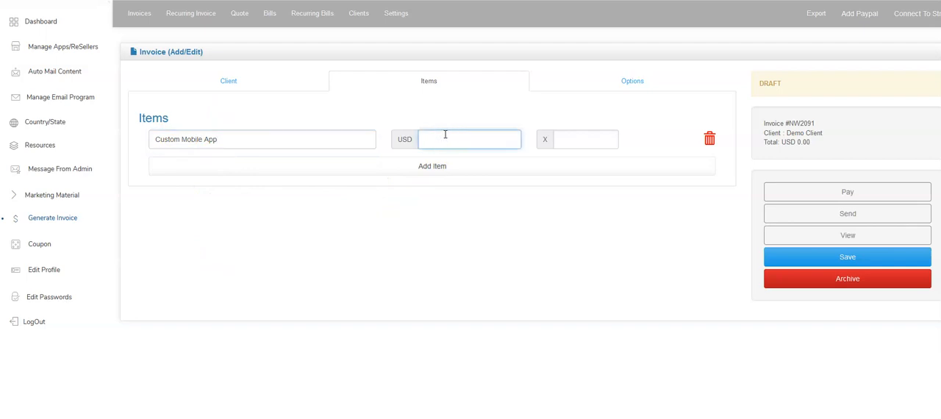
pyautogui.write('1')
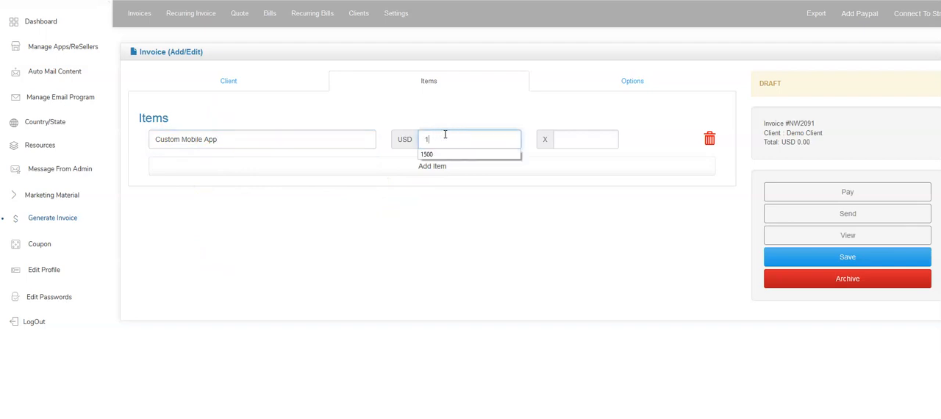
pyautogui.click(579, 140)
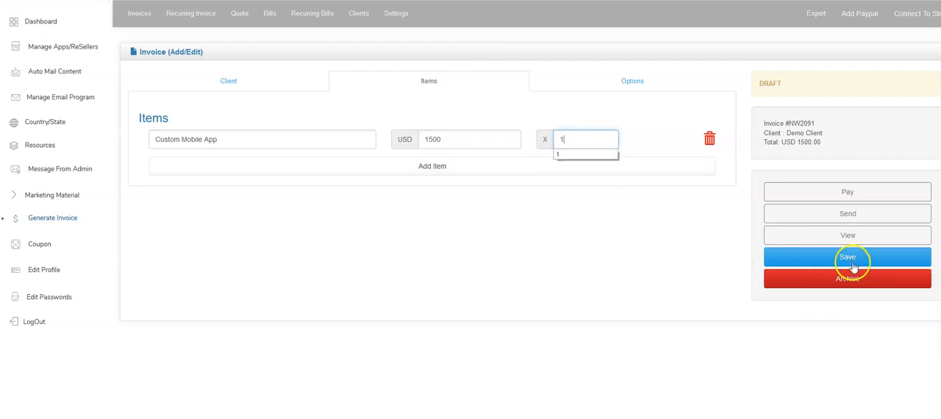
pyautogui.click(847, 256)
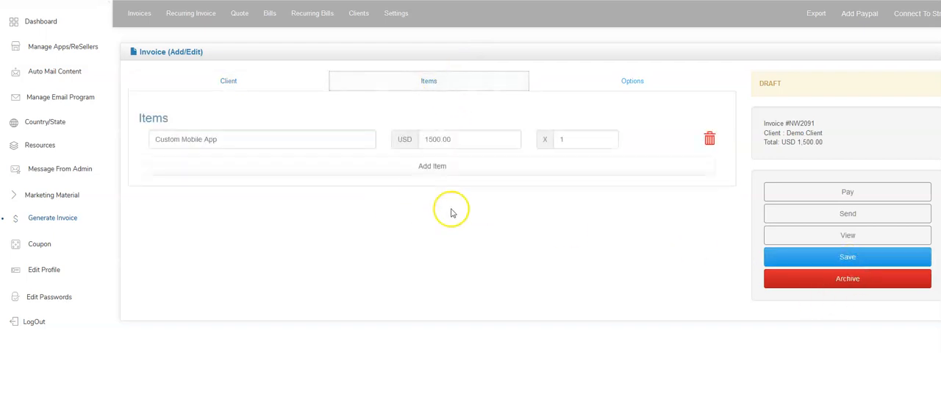
pyautogui.click(433, 165)
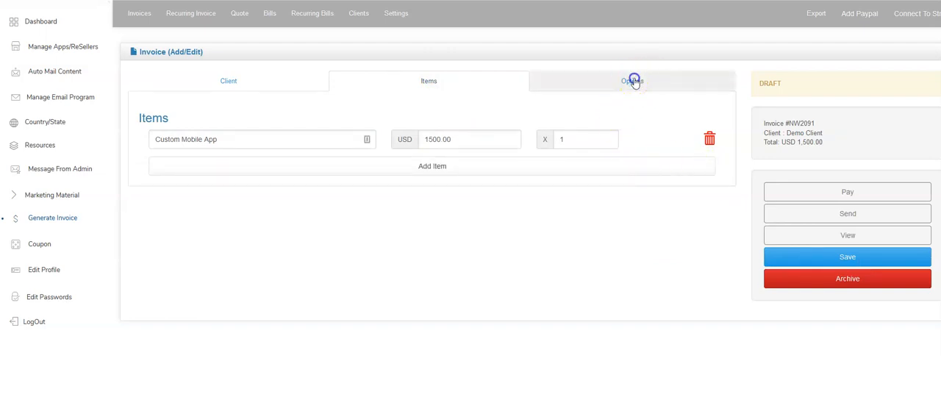
# Step: Check the invoice options (date 2019-10-17, discount blank) and return to the client details
pyautogui.click(632, 81)
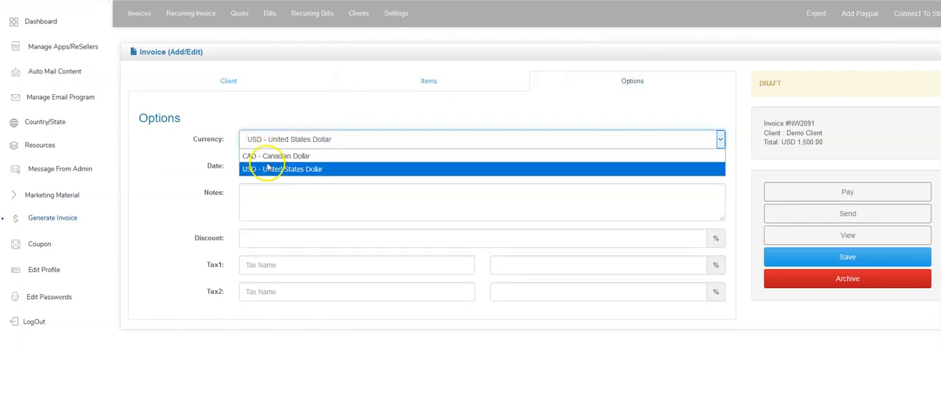
pyautogui.moveTo(296, 155)
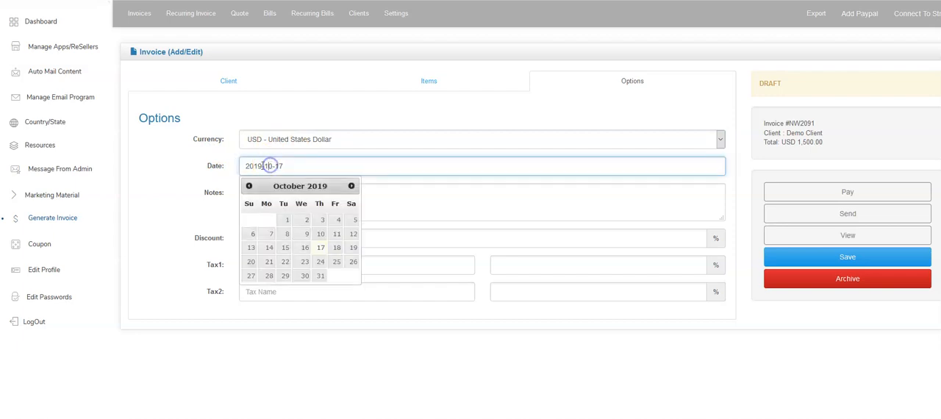
pyautogui.click(409, 197)
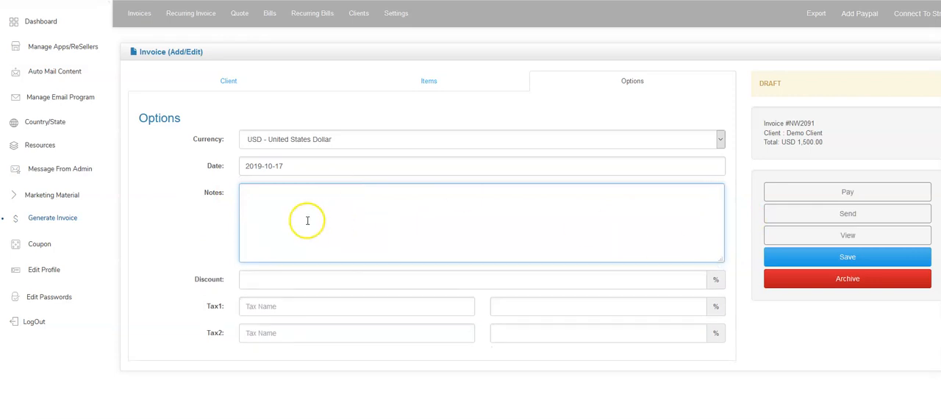
pyautogui.click(285, 279)
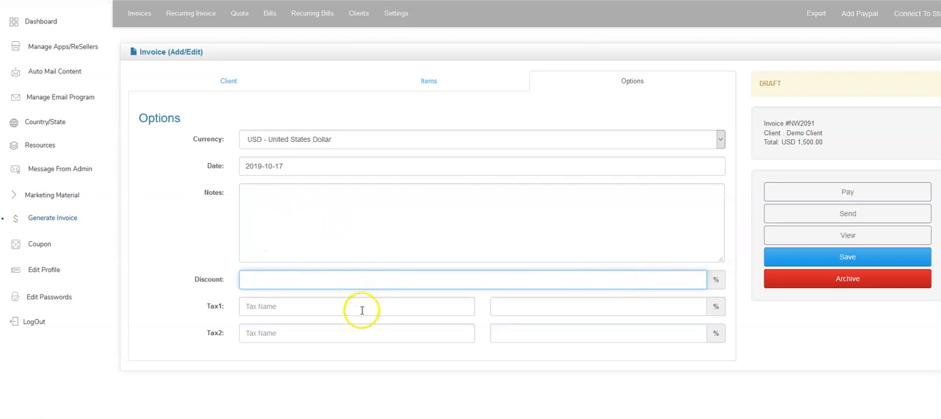
pyautogui.moveTo(419, 306)
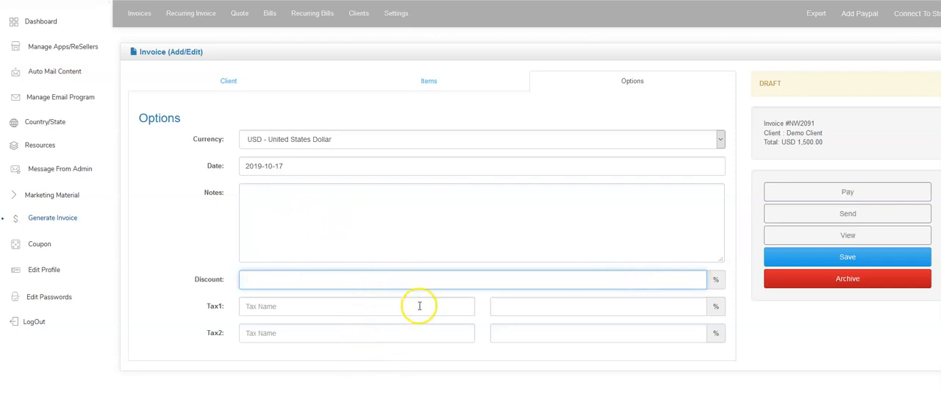
pyautogui.click(847, 256)
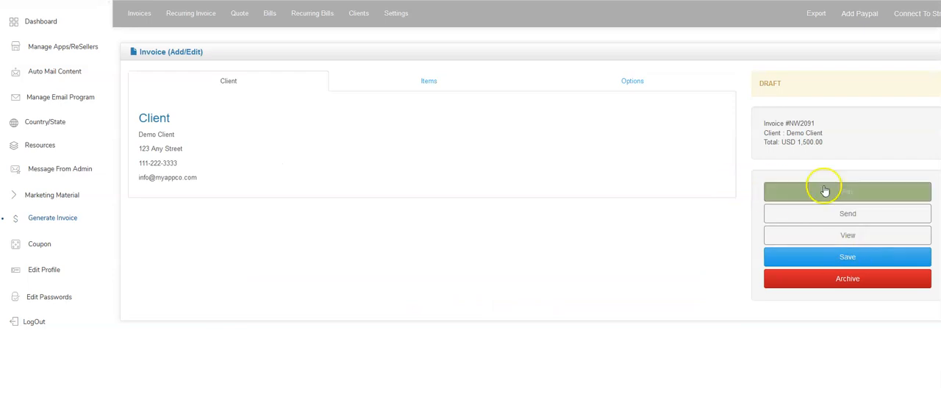
# Step: Send the Demo Client invoice so it becomes Unpaid at USD 1,500.00
pyautogui.click(847, 191)
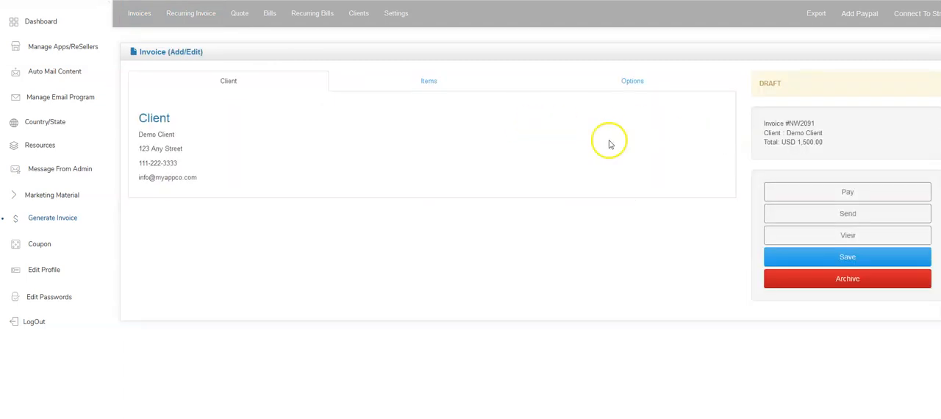
pyautogui.moveTo(759, 145)
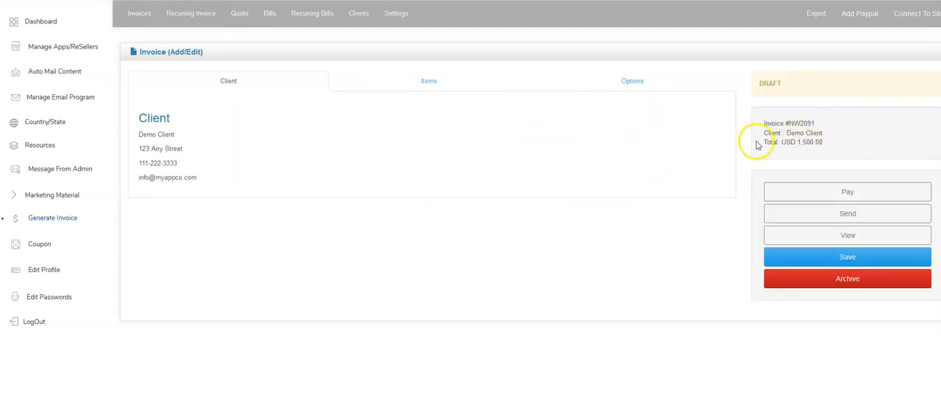
pyautogui.moveTo(829, 218)
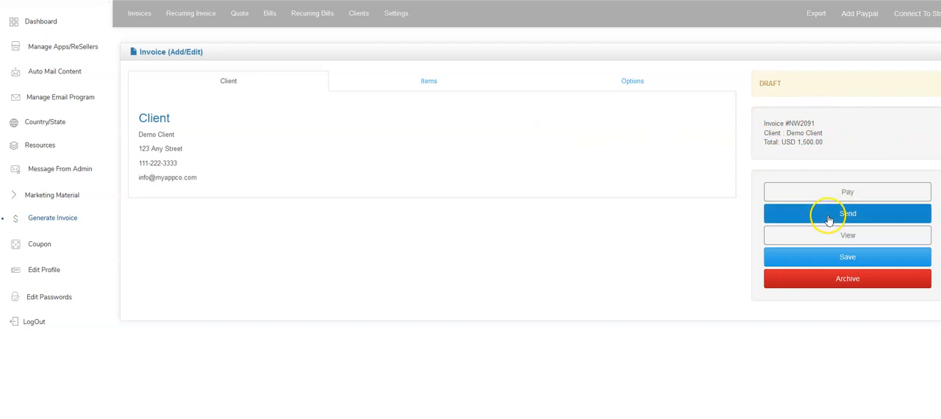
pyautogui.click(847, 213)
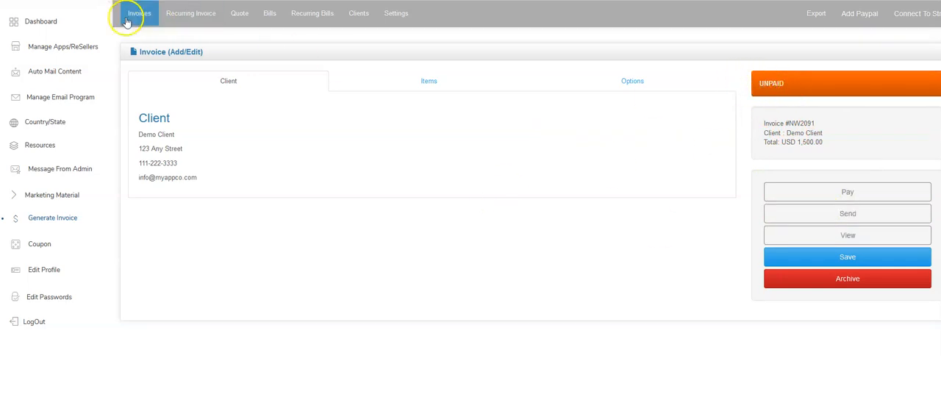
# Step: Filter the invoice list by Draft, Sent, Unpaid, Archived and All, then list recurring invoices
pyautogui.click(138, 11)
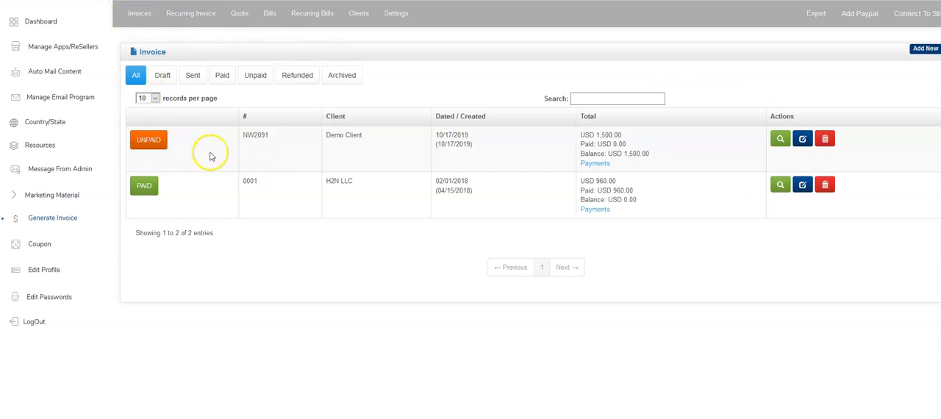
pyautogui.moveTo(197, 138)
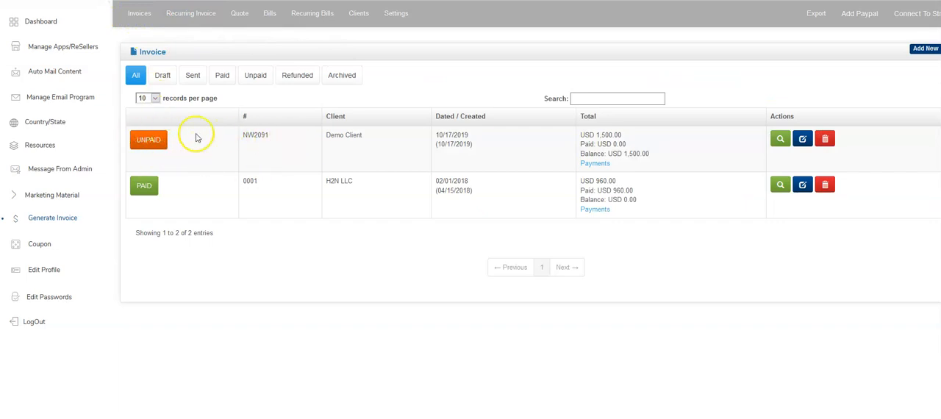
pyautogui.click(161, 75)
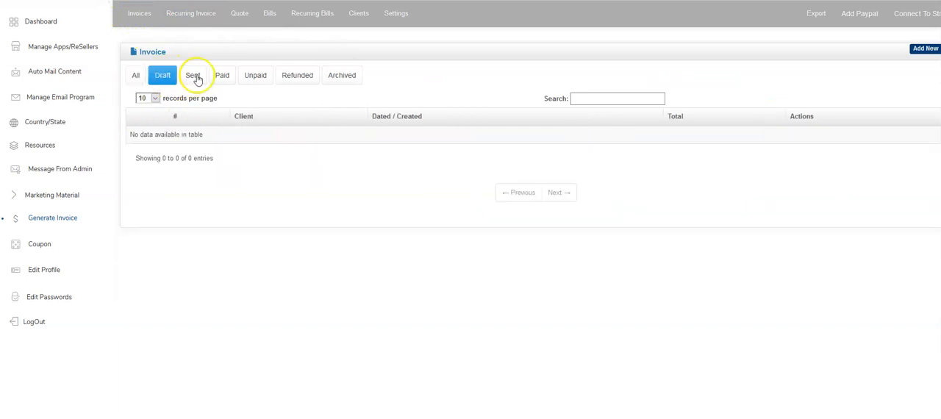
pyautogui.click(194, 75)
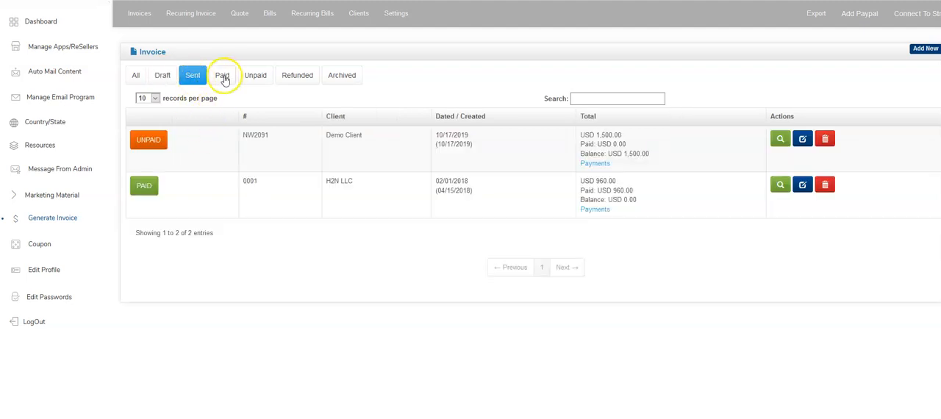
pyautogui.click(256, 75)
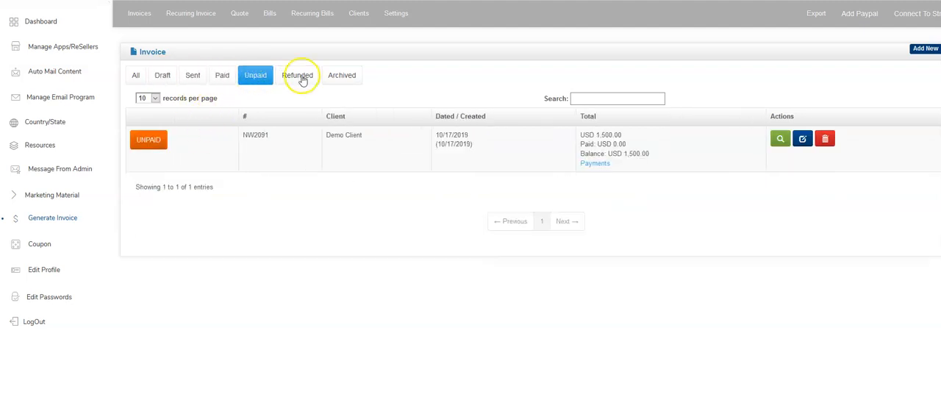
pyautogui.click(341, 75)
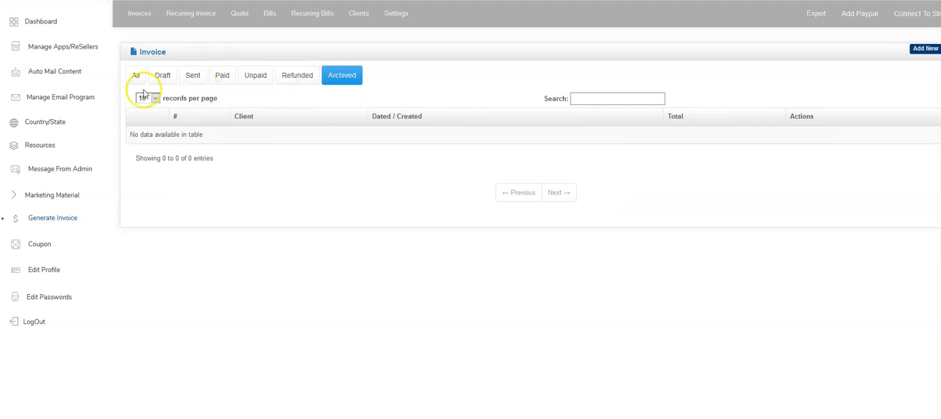
pyautogui.click(135, 75)
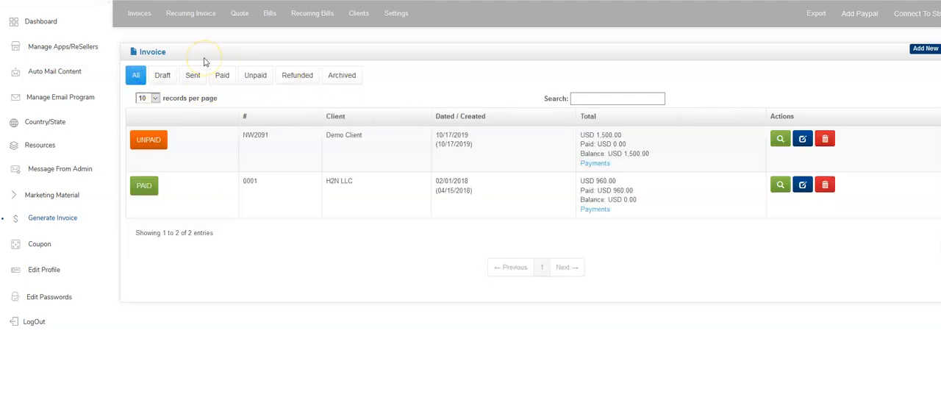
pyautogui.moveTo(133, 15)
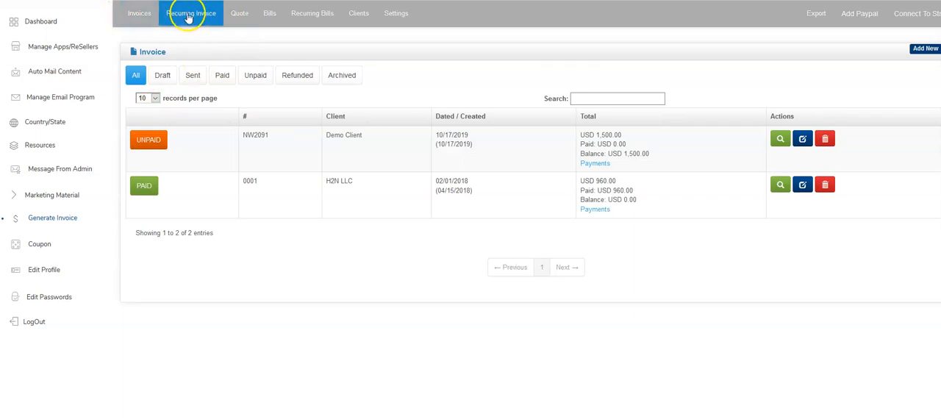
pyautogui.click(188, 13)
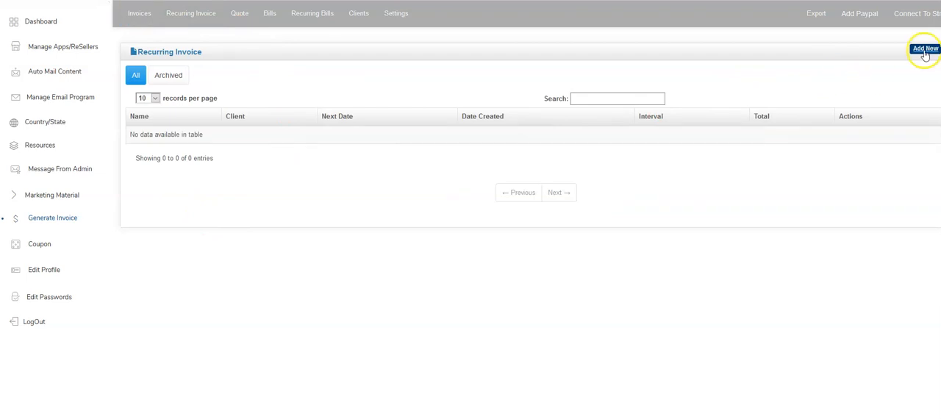
# Step: Create a recurring invoice for Demo Client with a Monthly Fee item at 100 and save it
pyautogui.click(923, 49)
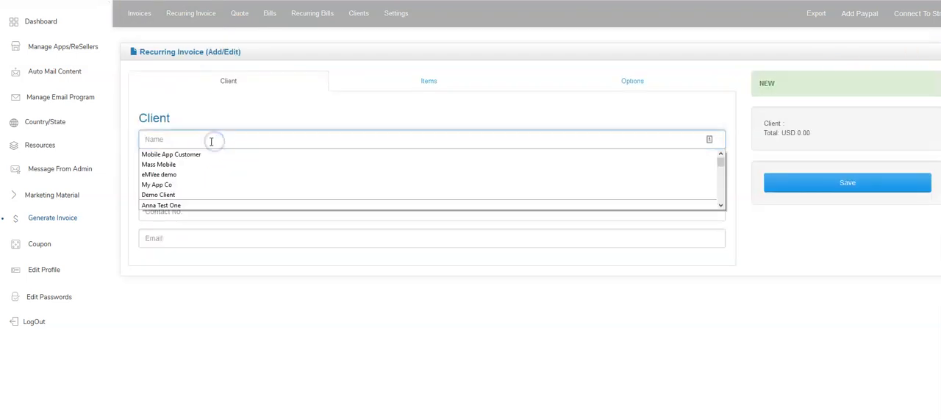
pyautogui.moveTo(190, 176)
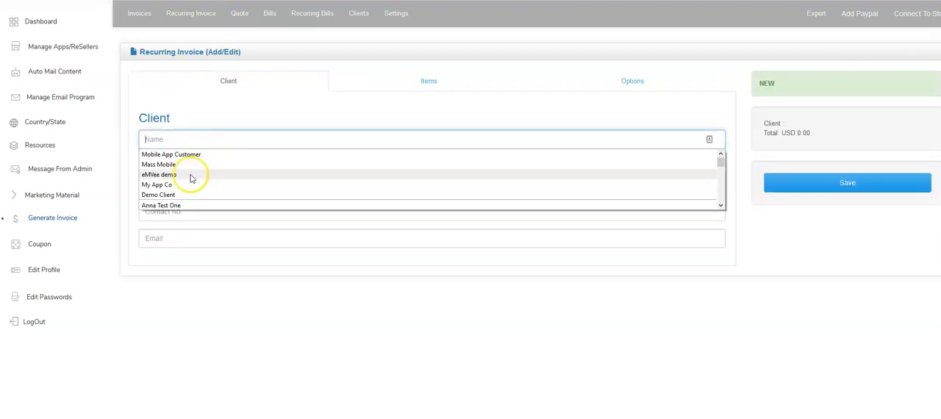
pyautogui.click(157, 194)
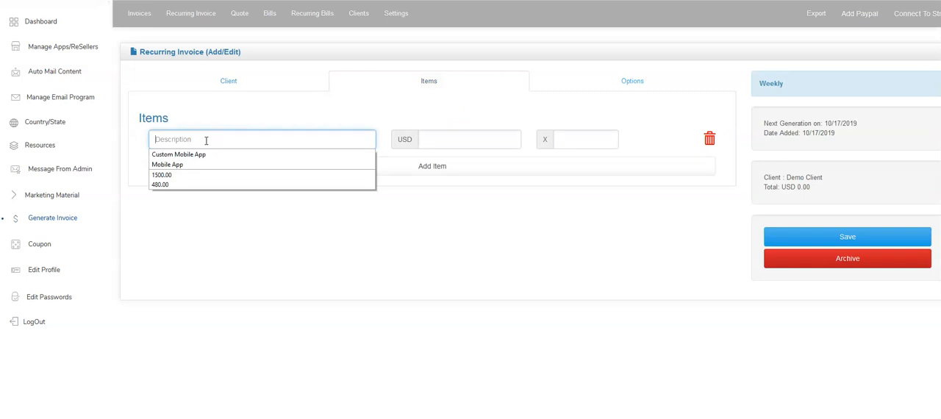
pyautogui.write('Monthly Fee')
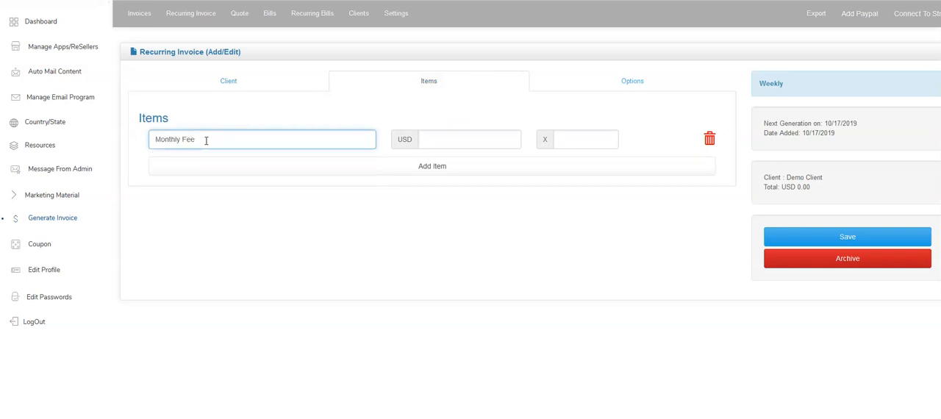
pyautogui.write('100')
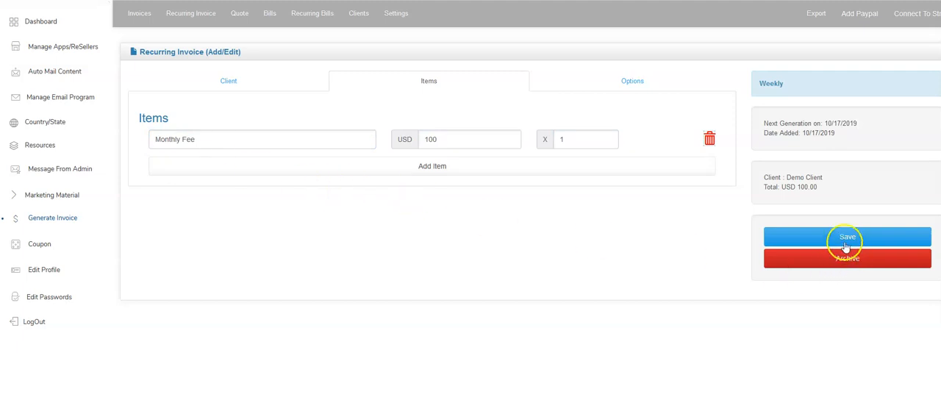
pyautogui.click(632, 81)
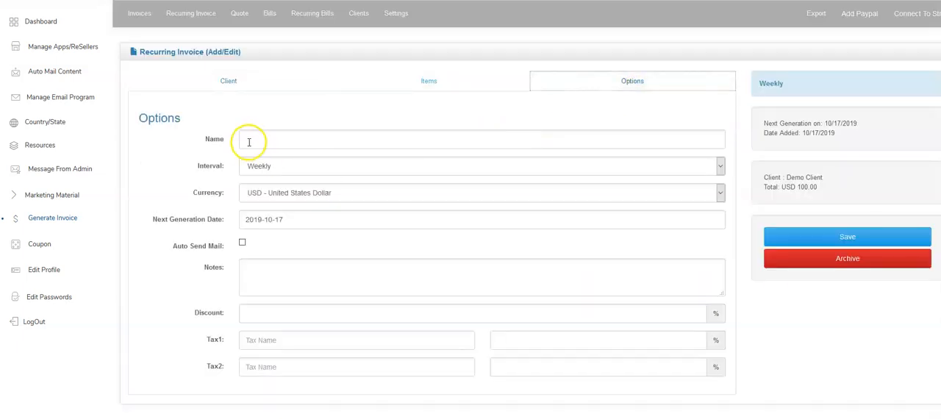
# Step: Name the recurring invoice 'Demo Client' in its options
pyautogui.click(253, 139)
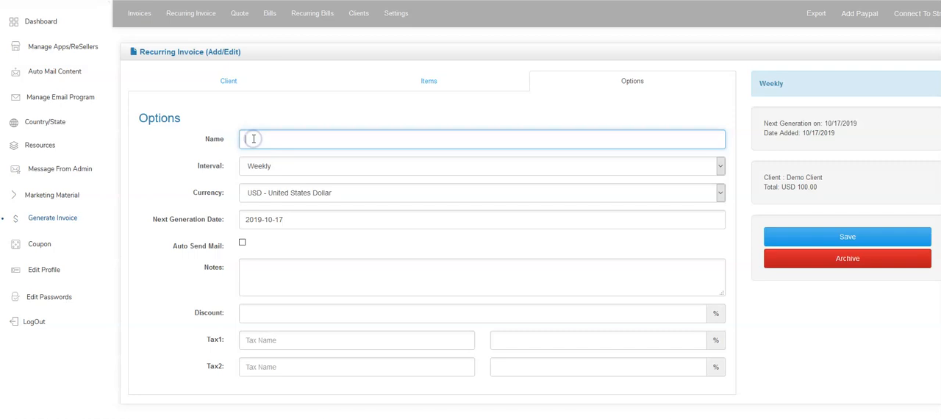
pyautogui.write('Demo')
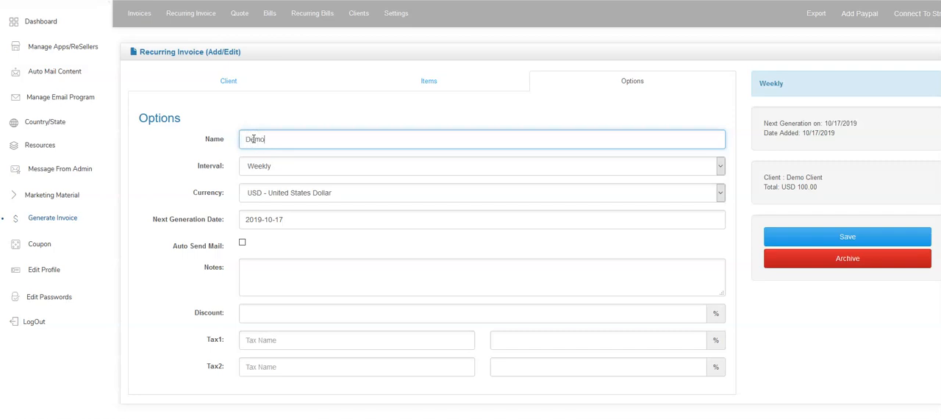
pyautogui.write('Cle')
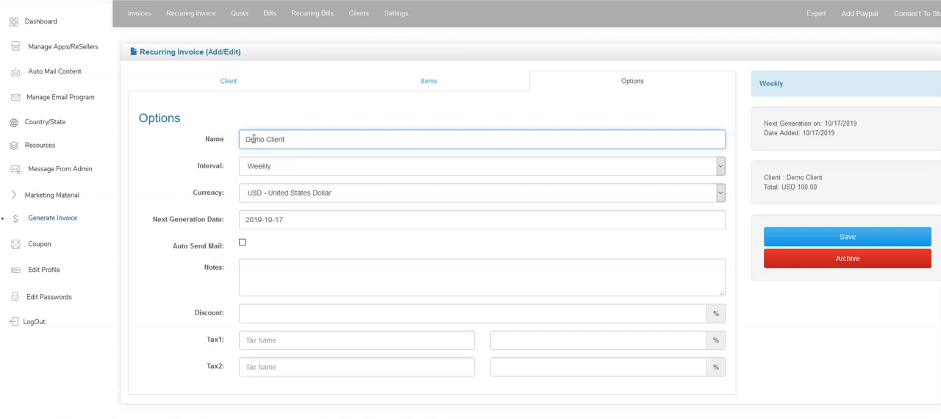
# Step: Set the billing interval to Monthly and enable Auto Send Mail
pyautogui.click(482, 165)
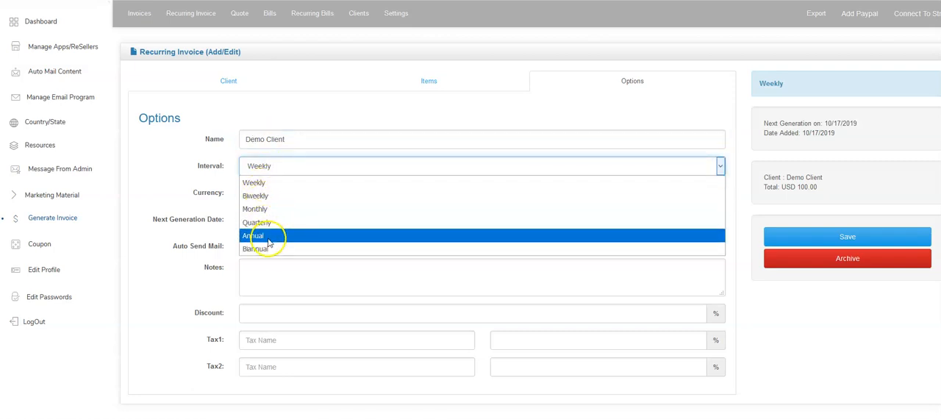
pyautogui.click(254, 209)
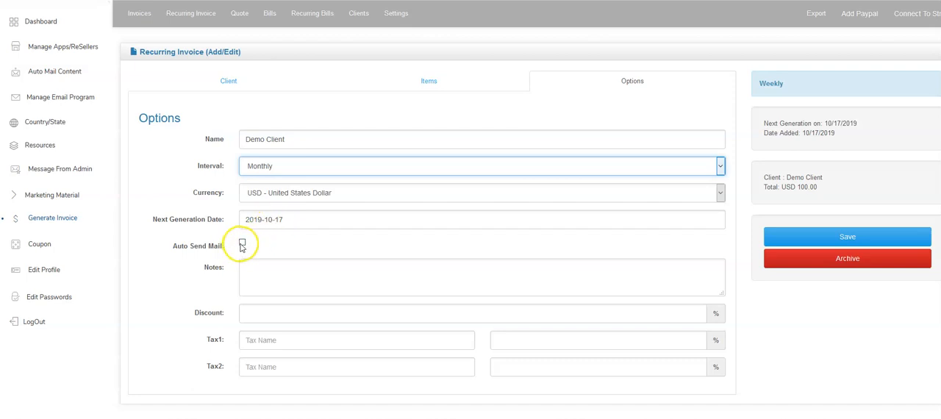
pyautogui.click(242, 242)
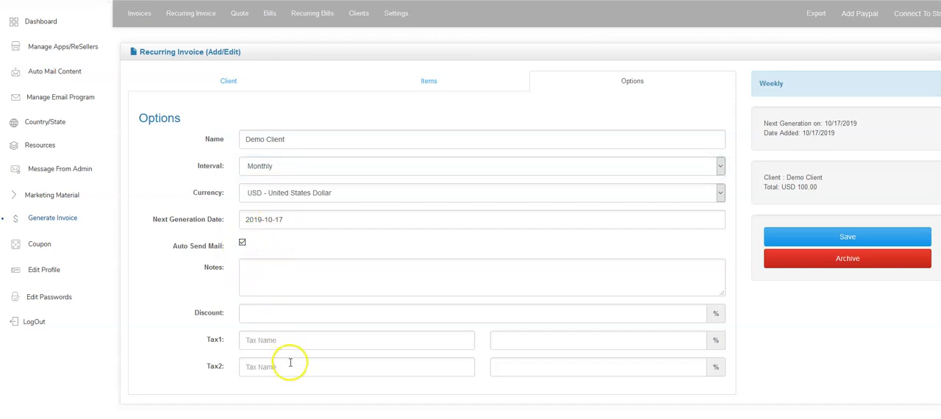
pyautogui.moveTo(598, 247)
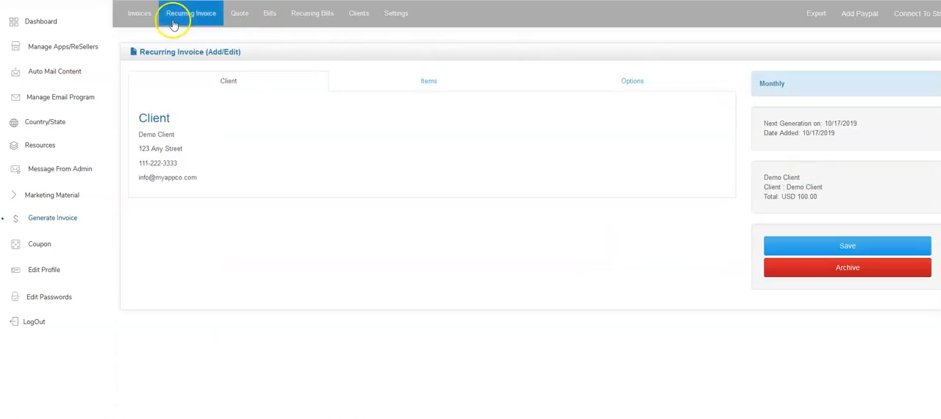
# Step: Review the recurring invoices list, then the recurring bills and clients lists
pyautogui.click(190, 12)
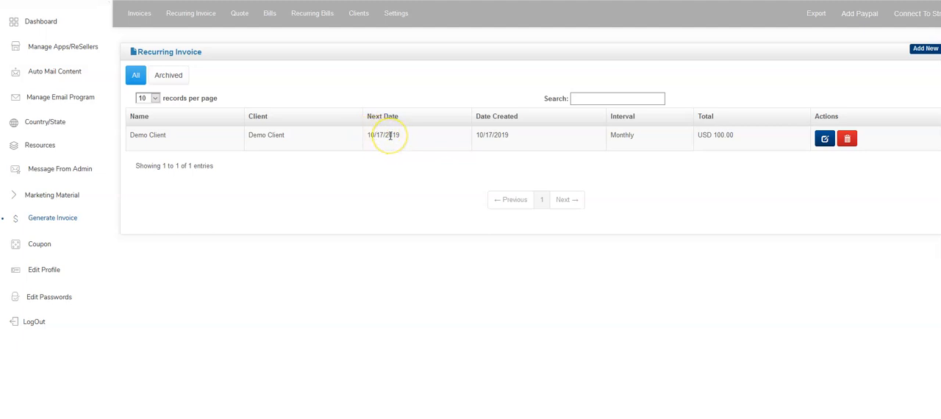
pyautogui.moveTo(355, 147)
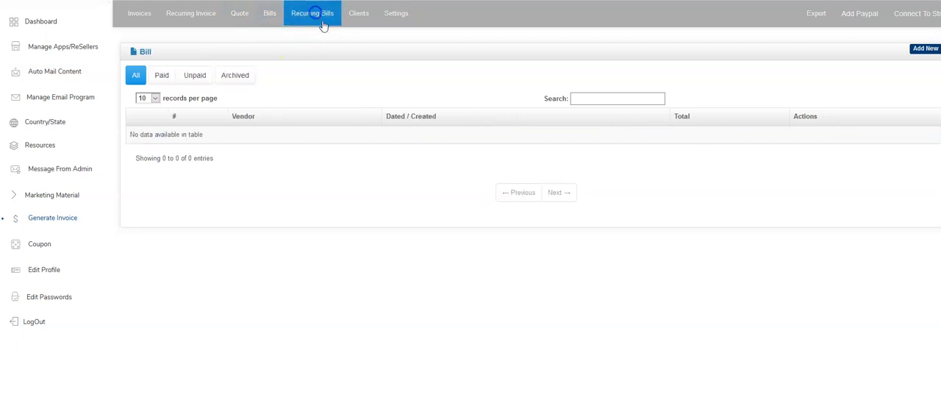
pyautogui.click(313, 12)
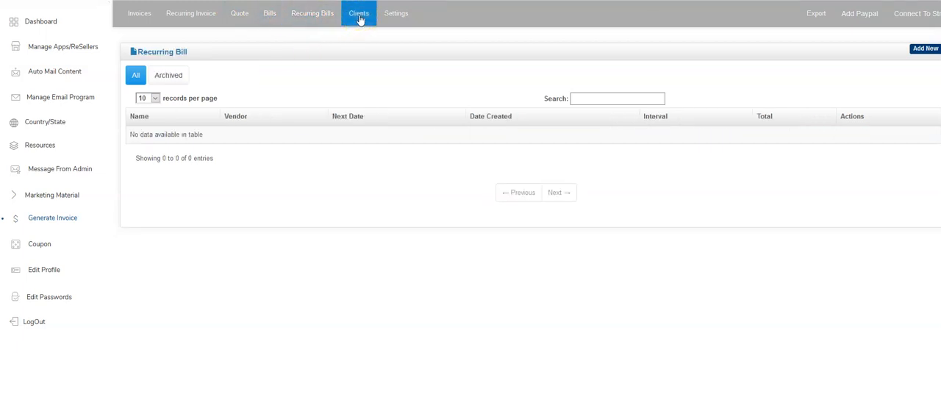
pyautogui.click(359, 13)
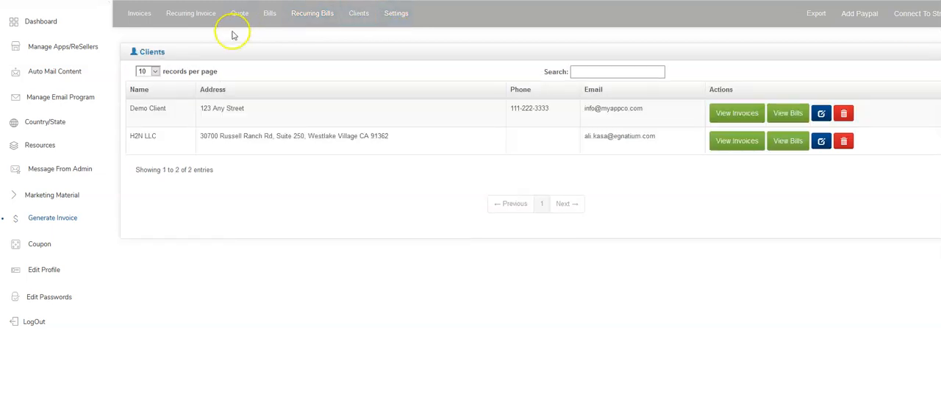
pyautogui.moveTo(169, 41)
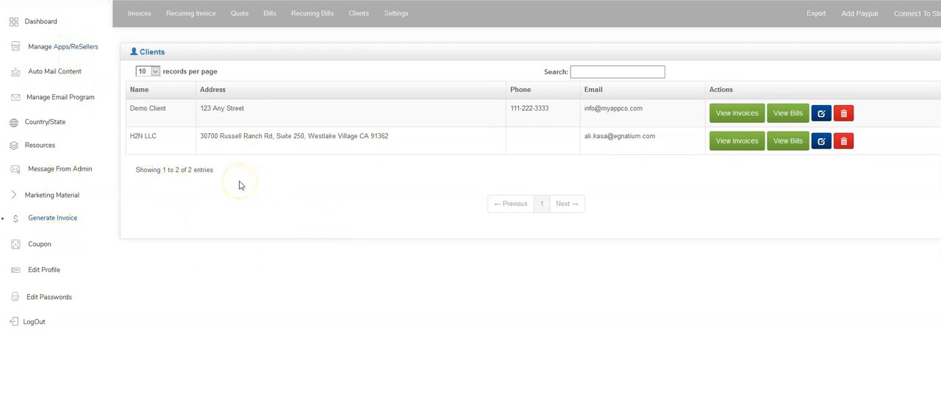
pyautogui.moveTo(185, 132)
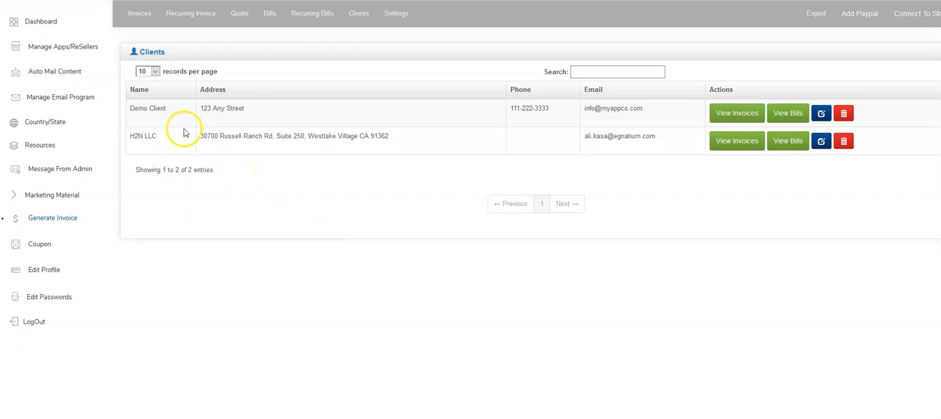
pyautogui.moveTo(46, 17)
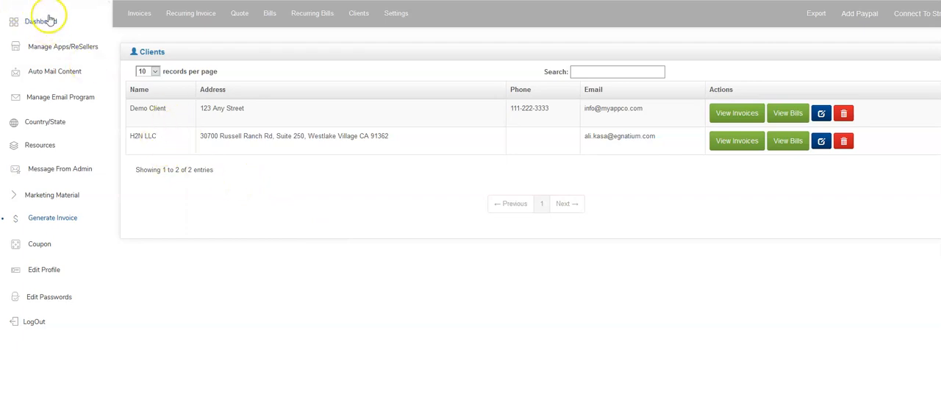
# Step: On the dashboard, set the Invoiced chart to Last 12 months showing Payments Received
pyautogui.click(41, 16)
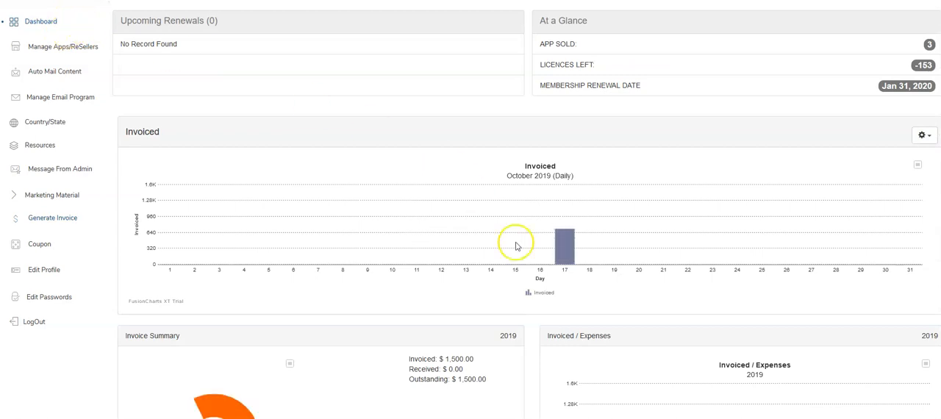
pyautogui.moveTo(562, 213)
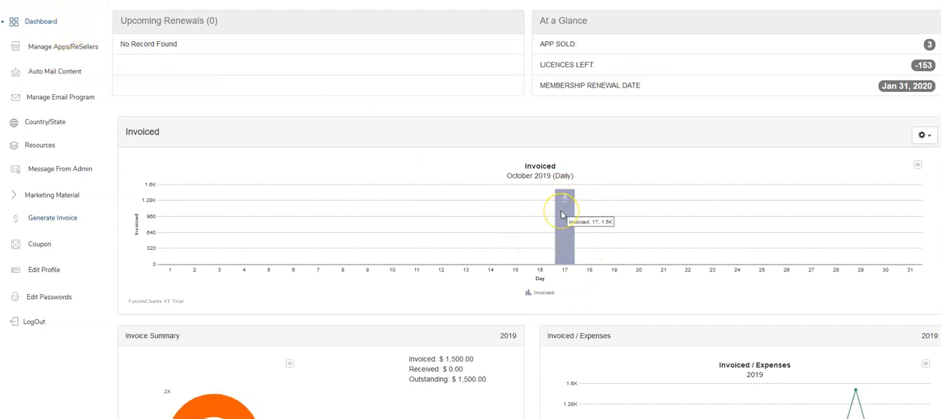
pyautogui.moveTo(522, 185)
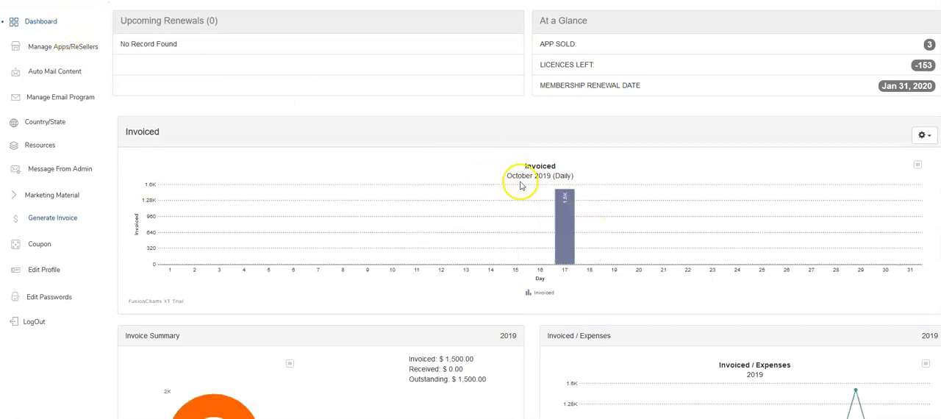
pyautogui.click(923, 135)
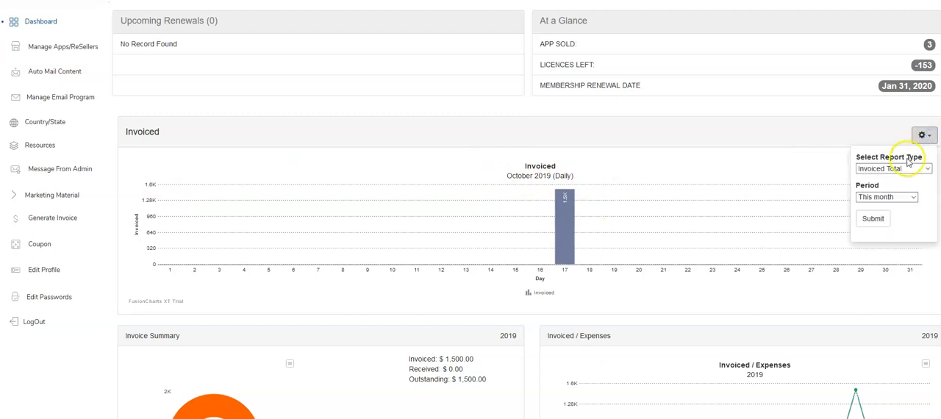
pyautogui.click(891, 197)
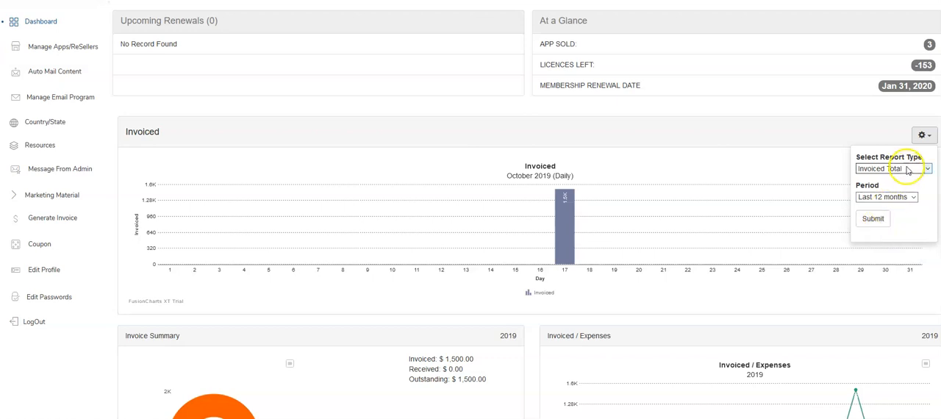
pyautogui.click(908, 169)
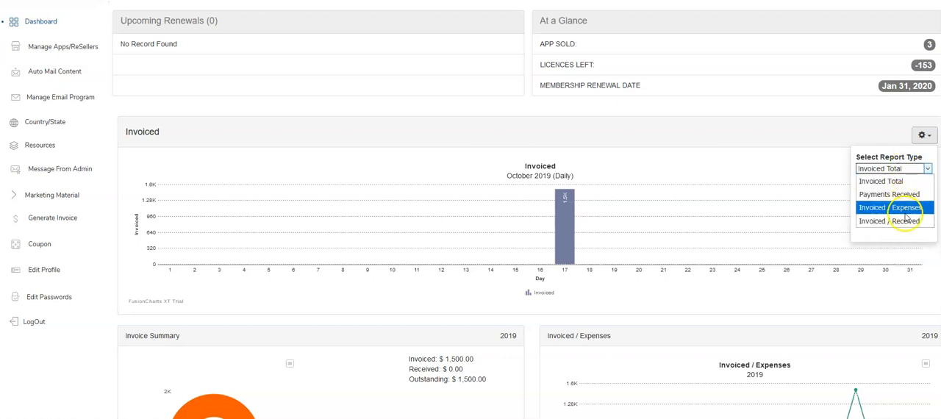
pyautogui.moveTo(885, 181)
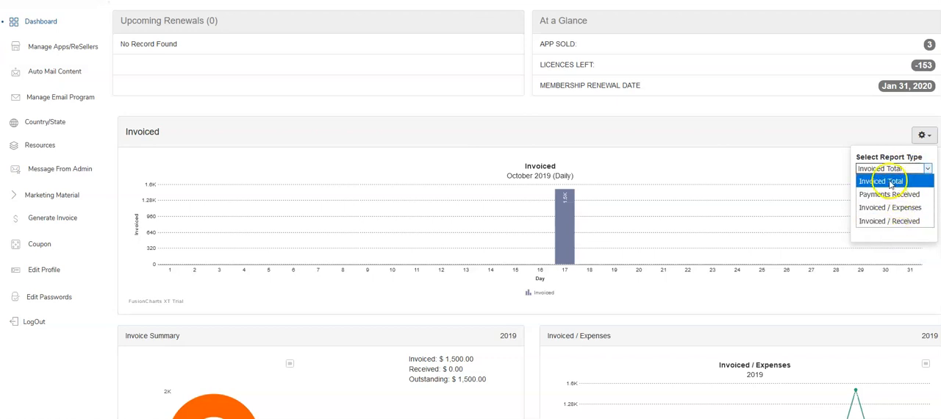
pyautogui.click(890, 194)
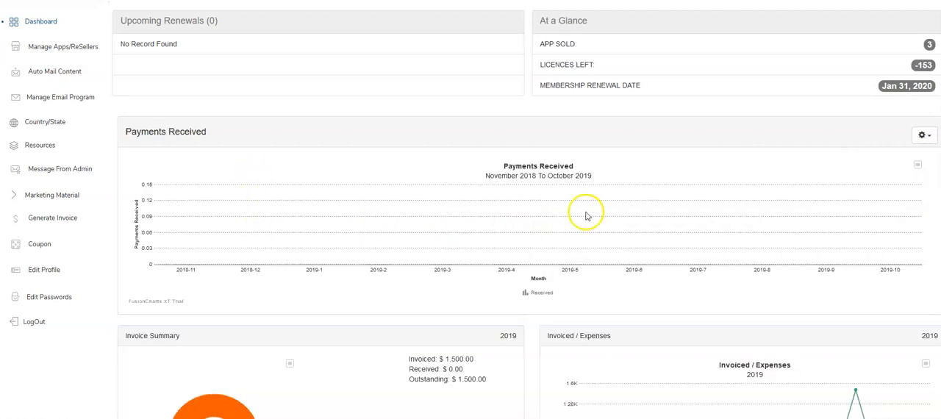
# Step: Switch the chart back to Invoiced Total for the last 12 months
pyautogui.click(924, 135)
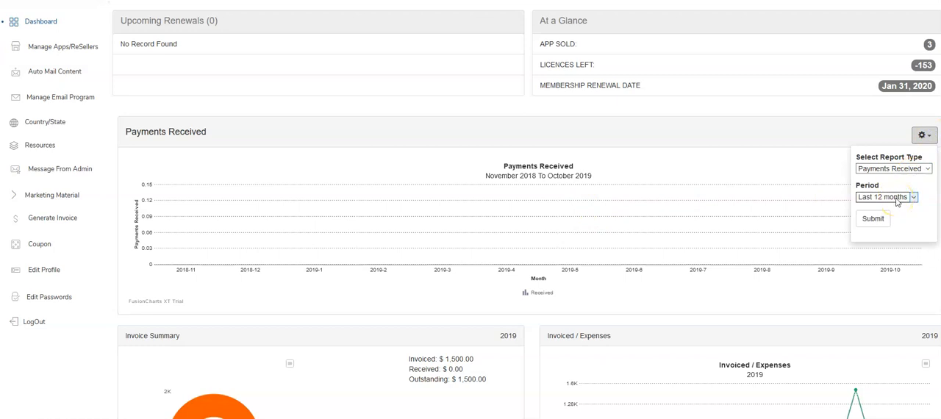
pyautogui.click(894, 197)
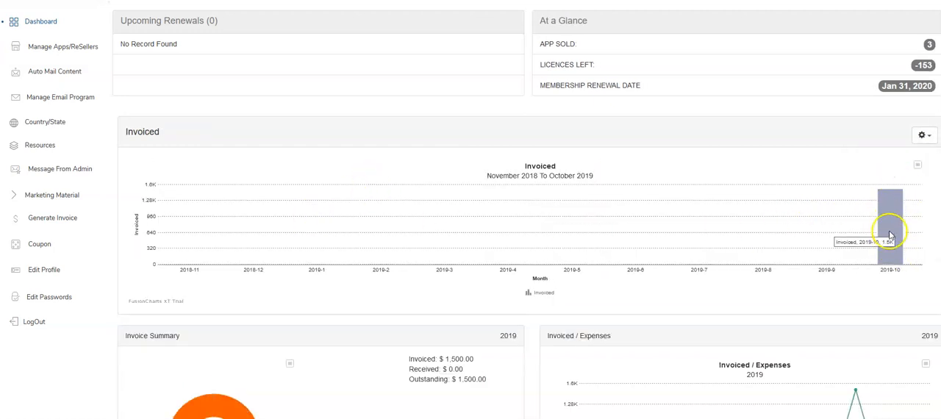
# Step: Scroll the dashboard down to the Invoice Summary and Accounts Receivable panels
pyautogui.scroll(-3)
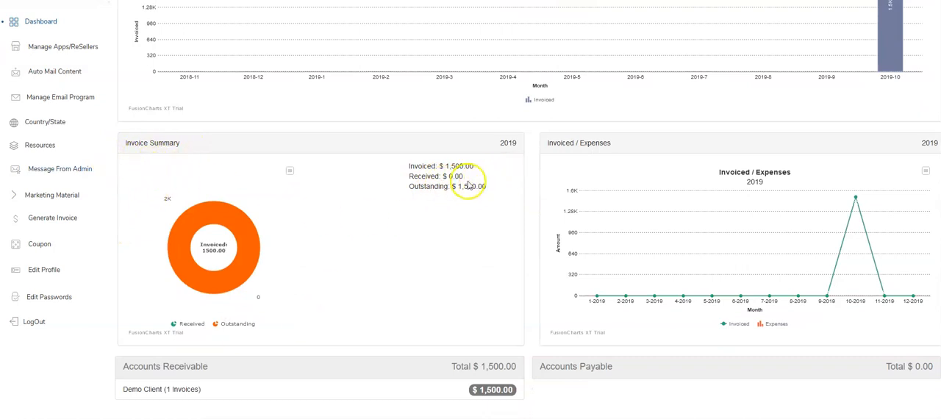
pyautogui.moveTo(168, 389)
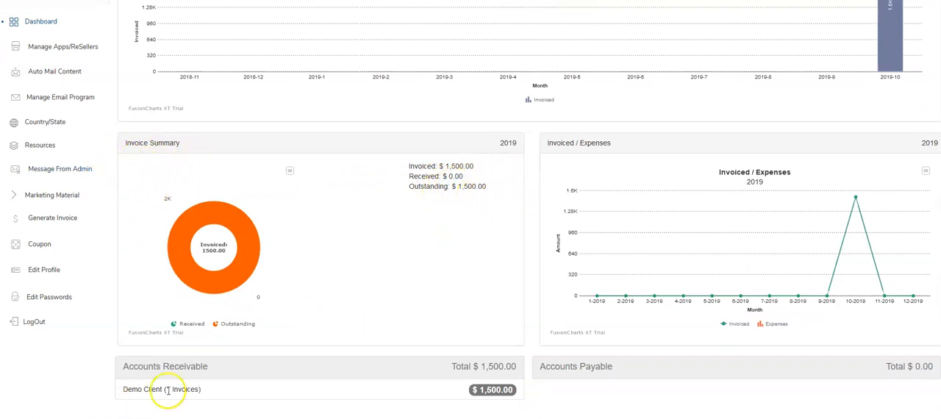